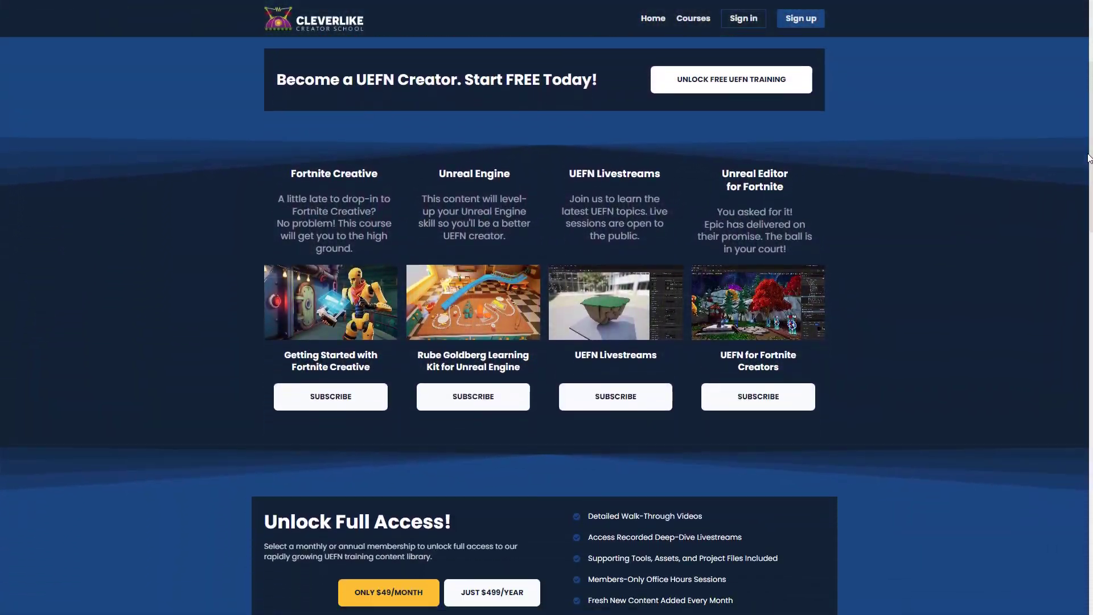
Step: Place a point light in the meadow and re-angle the sun over the rocks with Ctrl+L
{"action": "scroll", "scroll_direction": "down", "scroll_amount": 3}
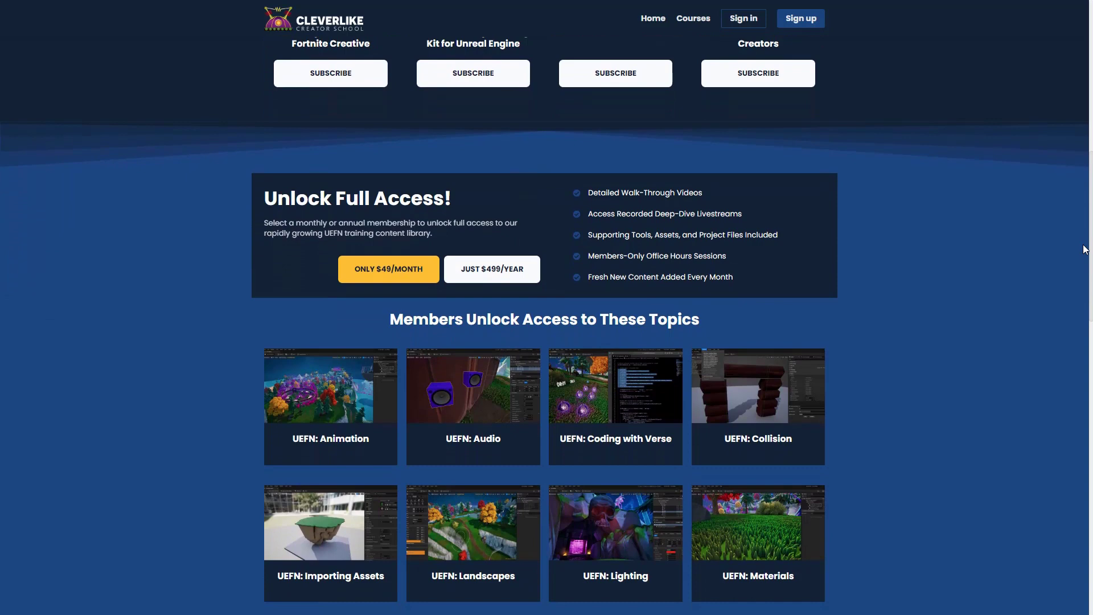
{"action": "scroll", "scroll_direction": "down", "scroll_amount": 3}
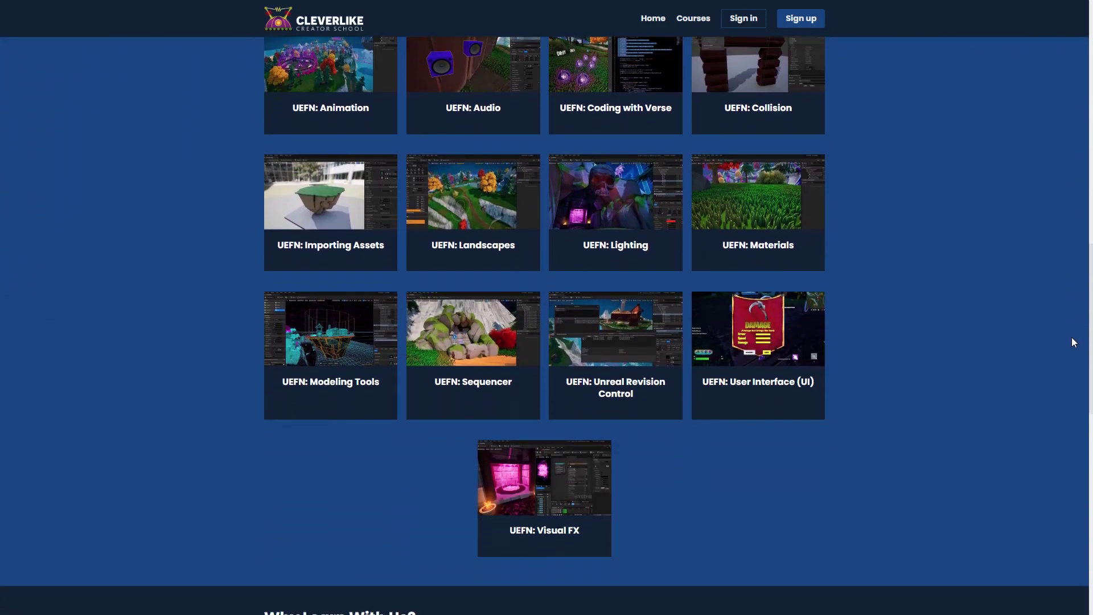
{"action": "scroll", "scroll_direction": "down", "scroll_amount": 3}
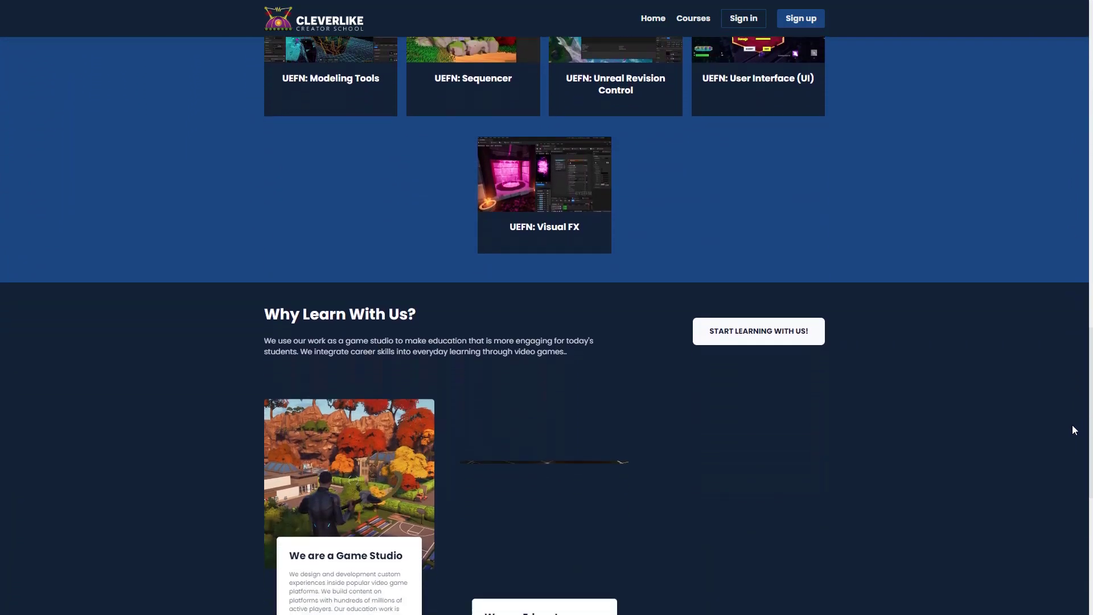
{"action": "scroll", "scroll_direction": "down", "scroll_amount": 3}
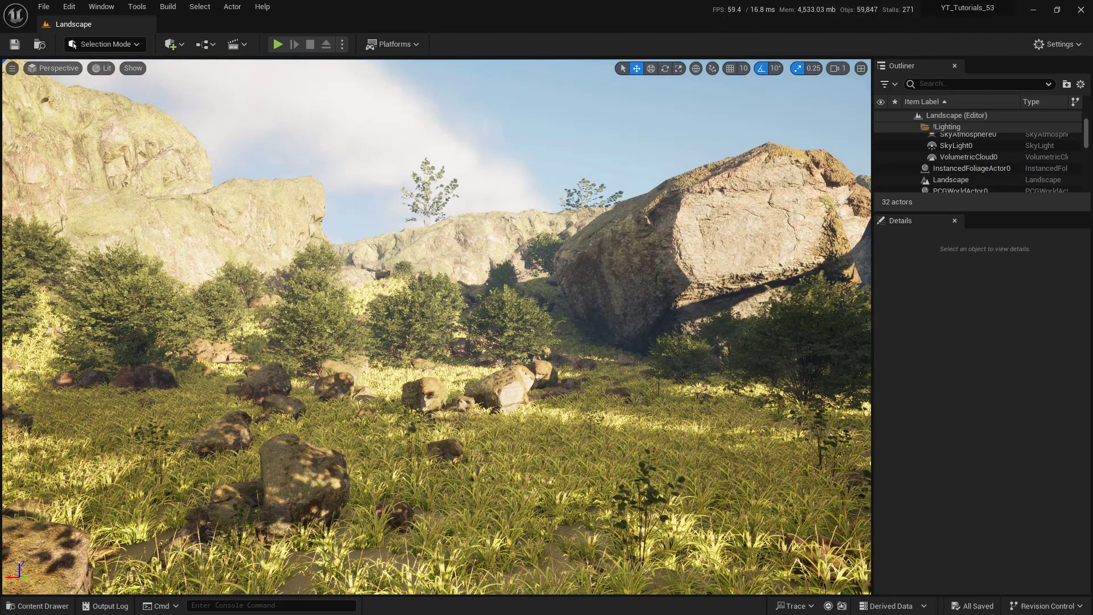
{"action": "left_click", "coordinate": [171, 44]}
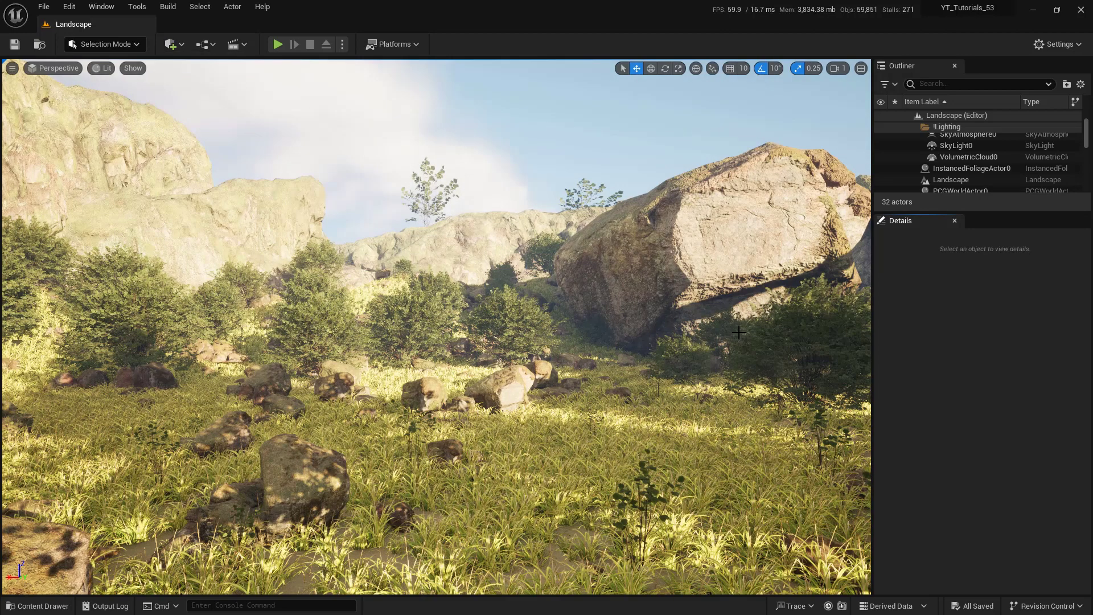
{"action": "key", "text": "ctrl+l"}
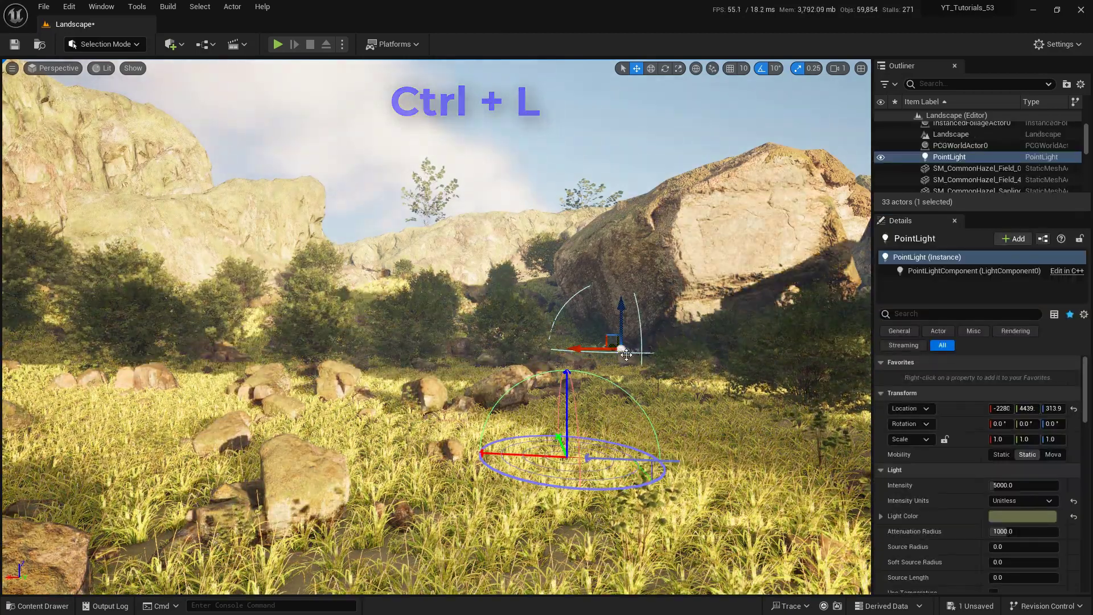
{"action": "key", "text": "Ctrl+L"}
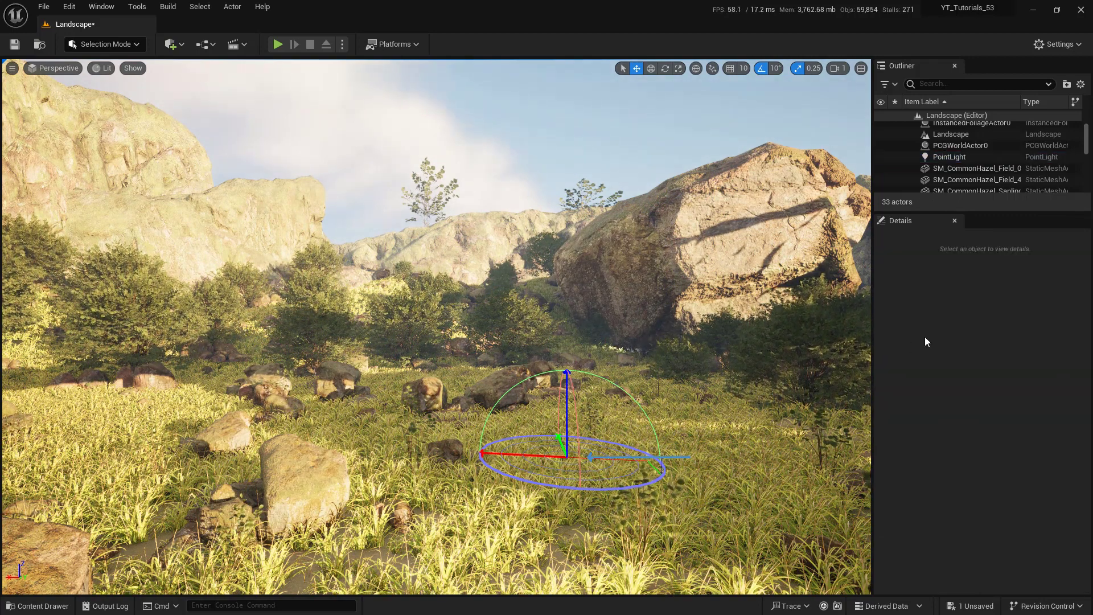
Step: Bring up the Environment Light Mixer from the Window menu
{"action": "left_click", "coordinate": [101, 7]}
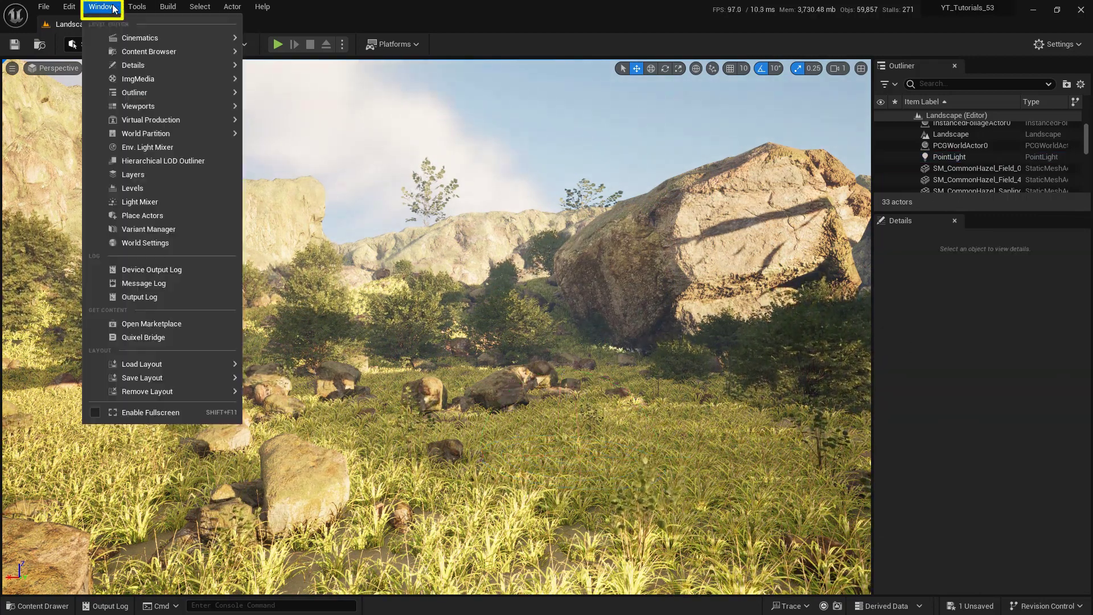
{"action": "mouse_move", "coordinate": [147, 147]}
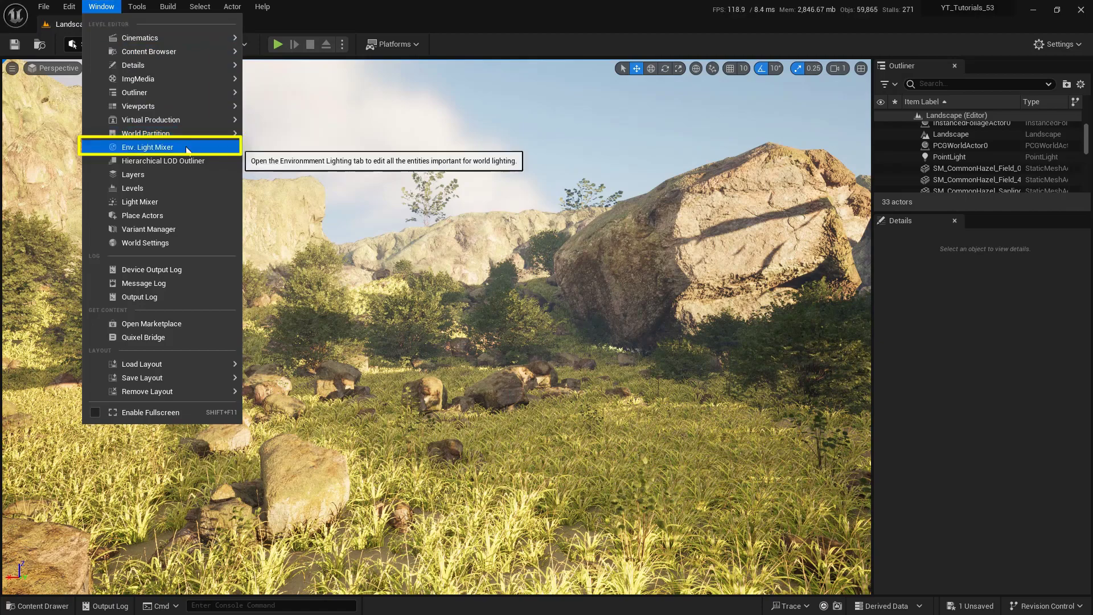
{"action": "left_click", "coordinate": [147, 147]}
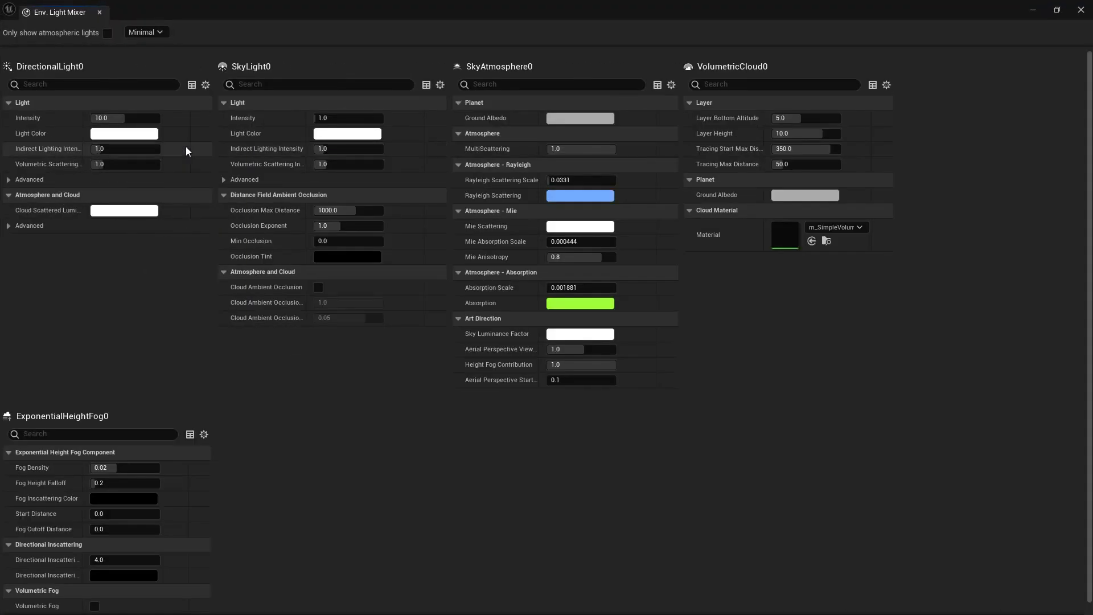
{"action": "mouse_move", "coordinate": [661, 499]}
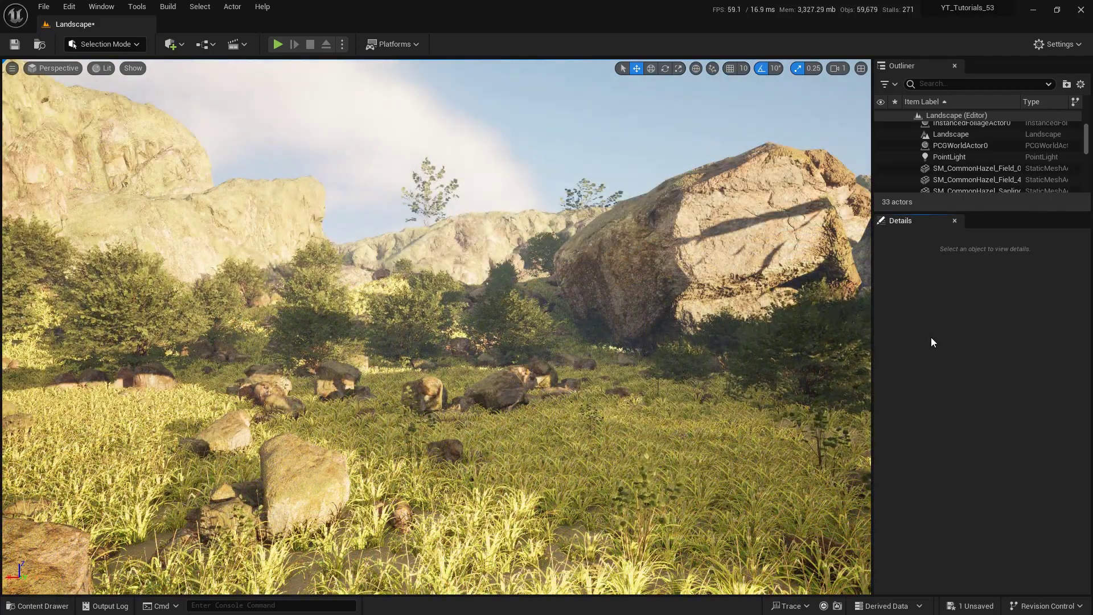
Step: Add a Scene Capture Cube actor to the level via the quick-add search for 'cube'
{"action": "left_click", "coordinate": [170, 44]}
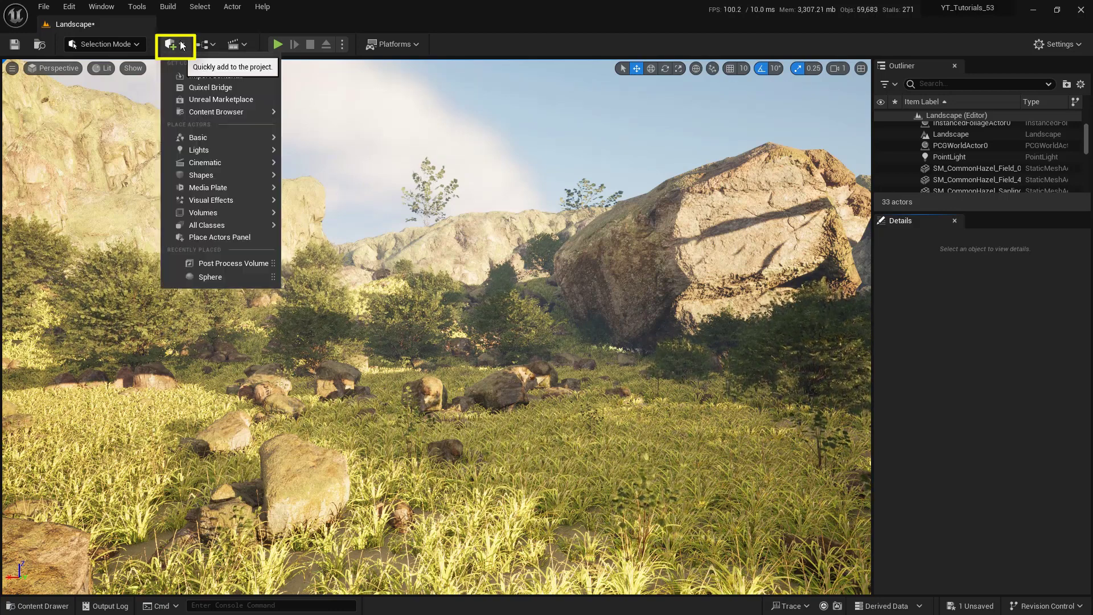
{"action": "type", "text": "cube"}
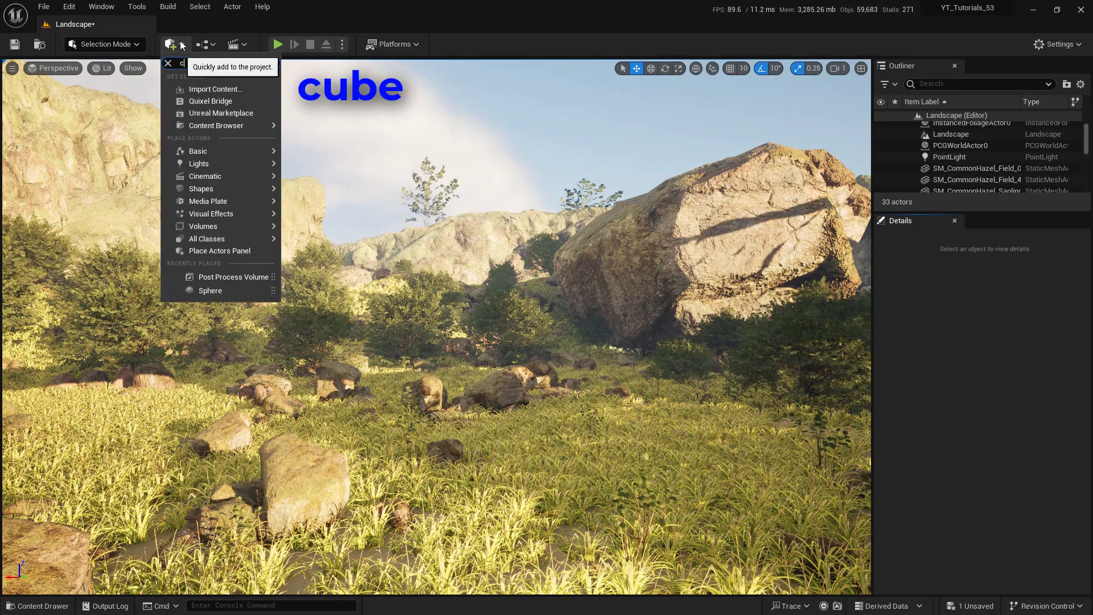
{"action": "type", "text": "cube"}
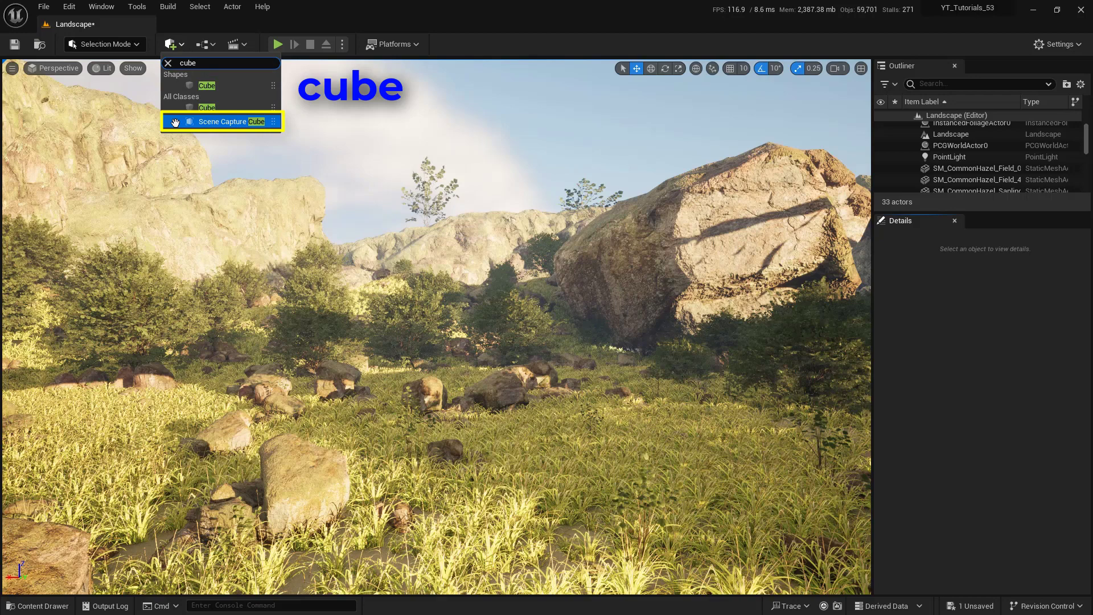
{"action": "mouse_move", "coordinate": [222, 121]}
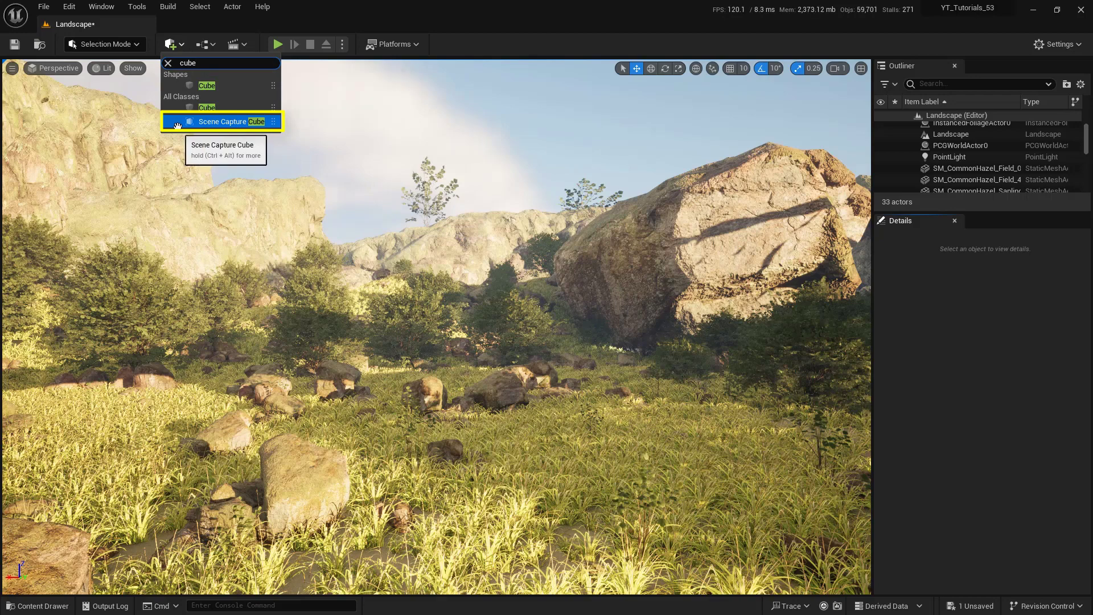
{"action": "left_click", "coordinate": [223, 122]}
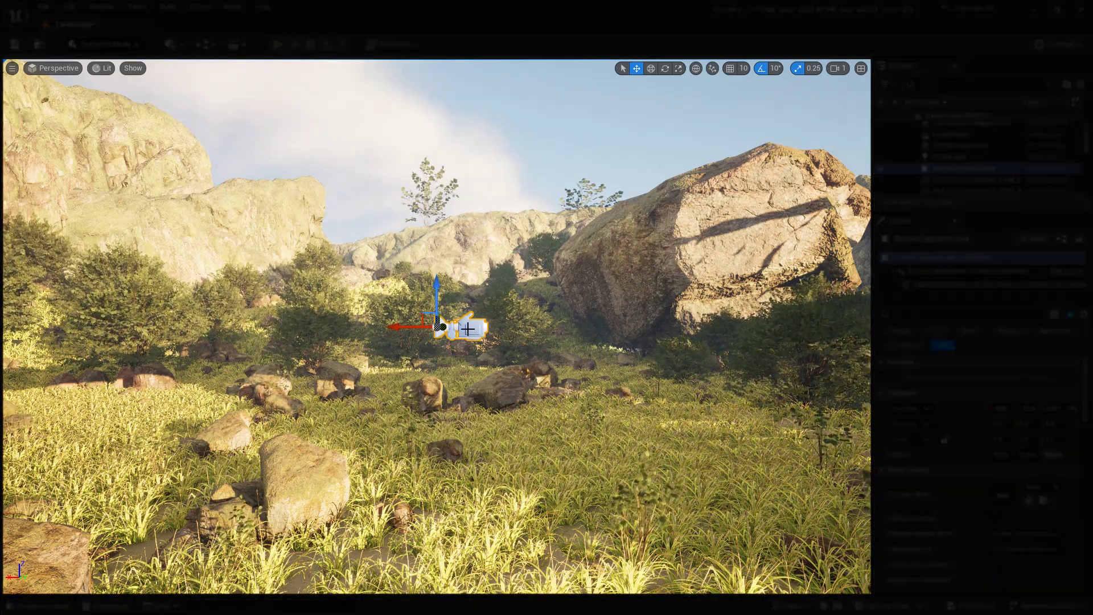
Step: Snap the Scene Capture Cube to the current viewpoint above the meadow
{"action": "right_click", "coordinate": [467, 328]}
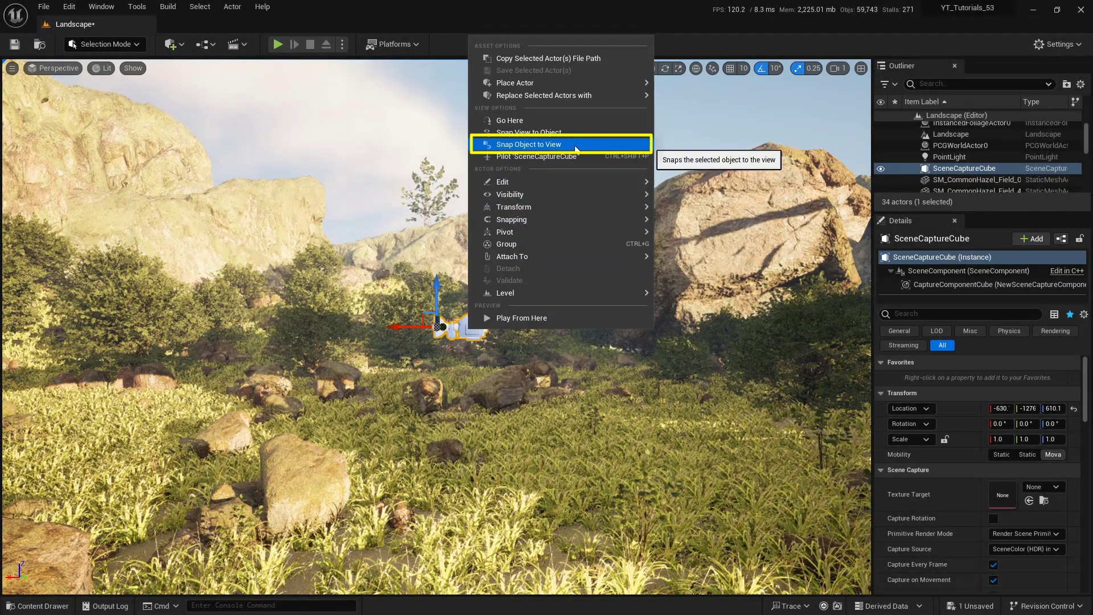
{"action": "left_click", "coordinate": [528, 144]}
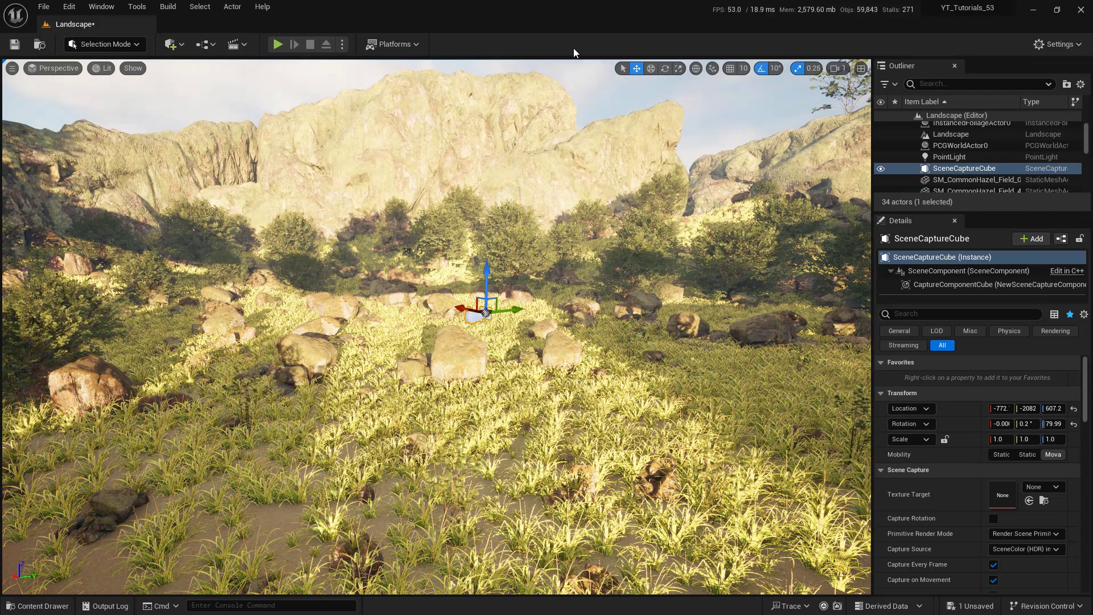
Step: Create a new Cube Render Target asset named MyCubeRenderTarget in the content folder
{"action": "left_click", "coordinate": [37, 604]}
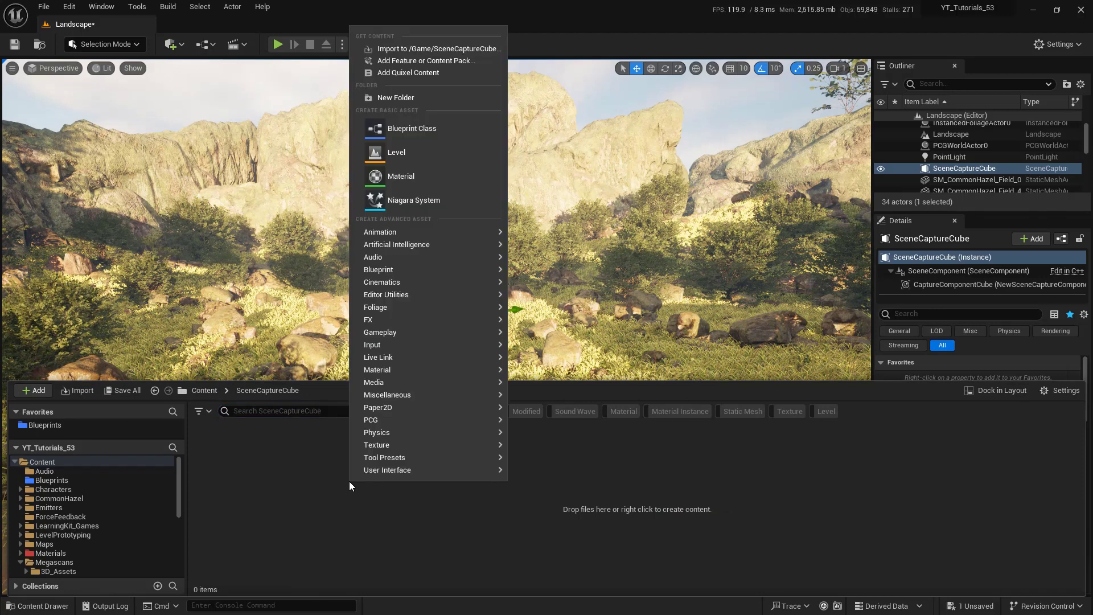
{"action": "type", "text": "cube"}
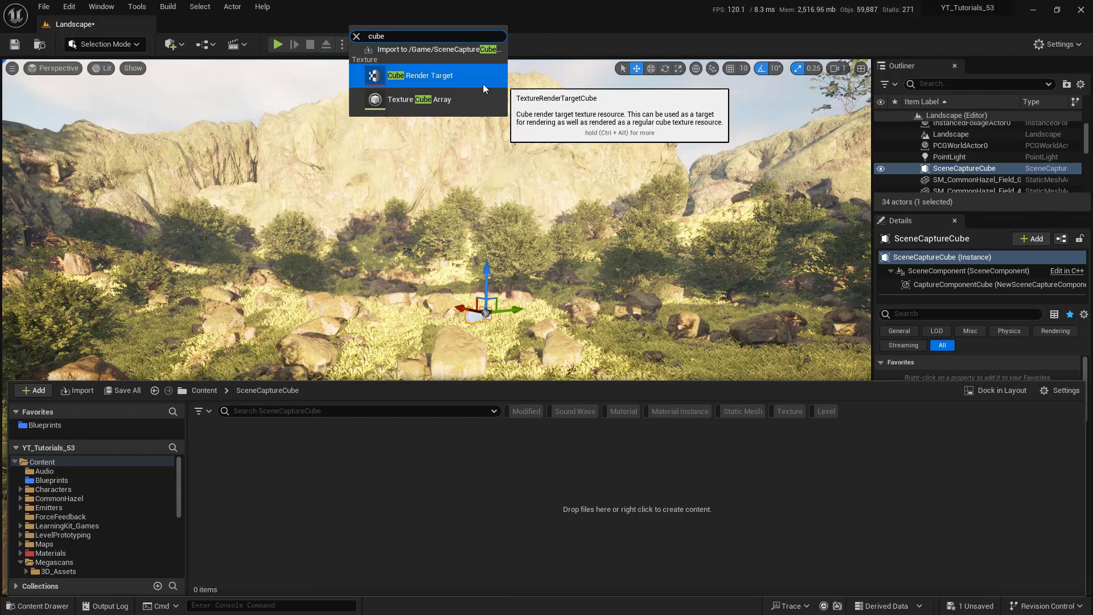
{"action": "left_click", "coordinate": [420, 75]}
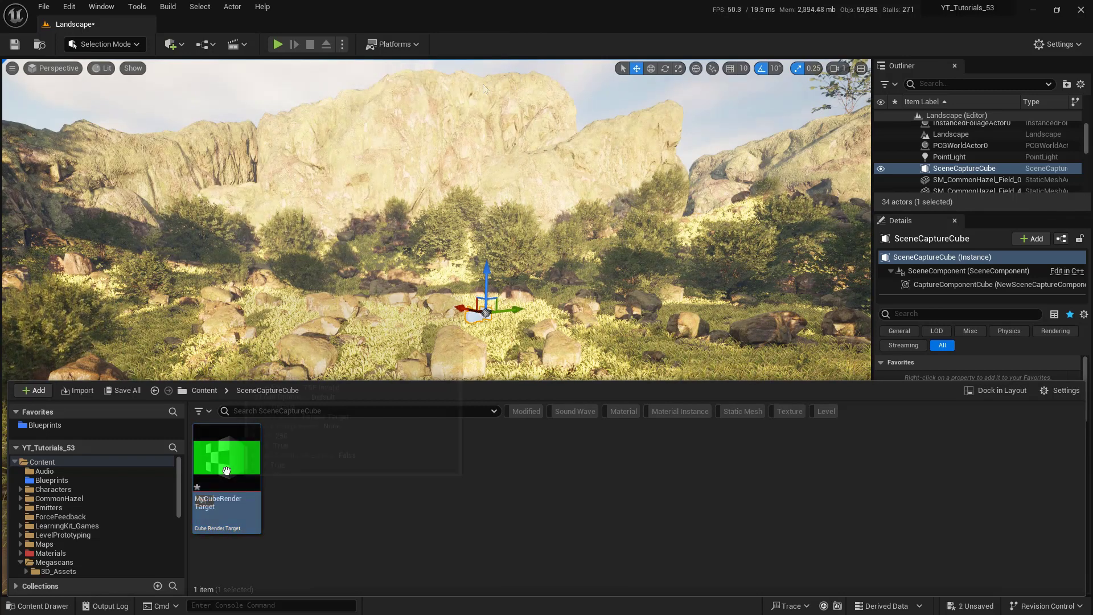
Step: Set MyCubeRenderTarget's Size X to 2048, save it and close its editor
{"action": "double_click", "coordinate": [226, 453]}
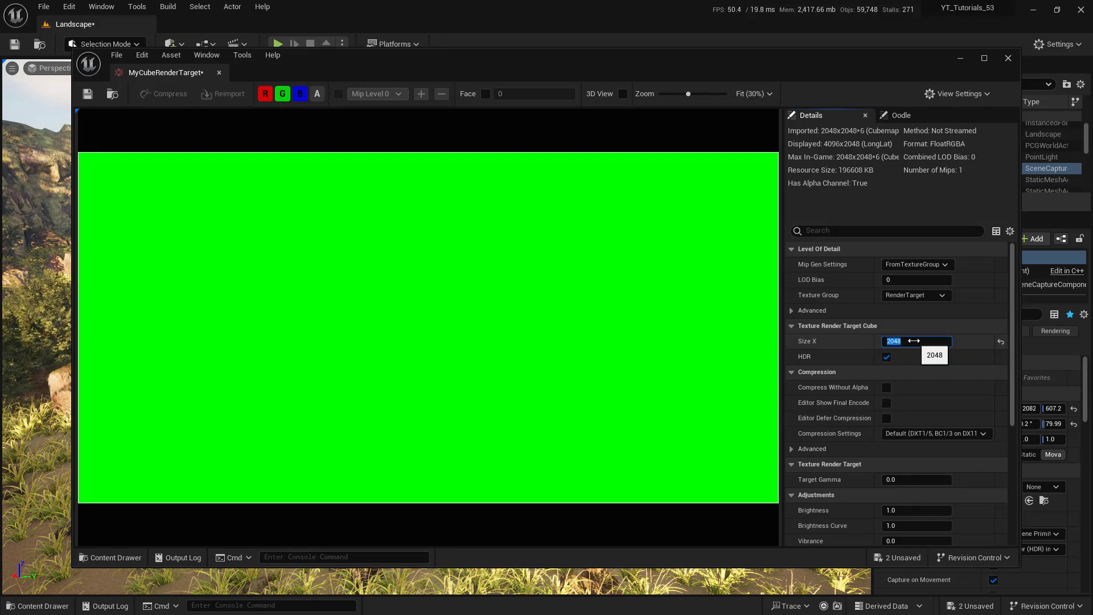
{"action": "mouse_move", "coordinate": [456, 74]}
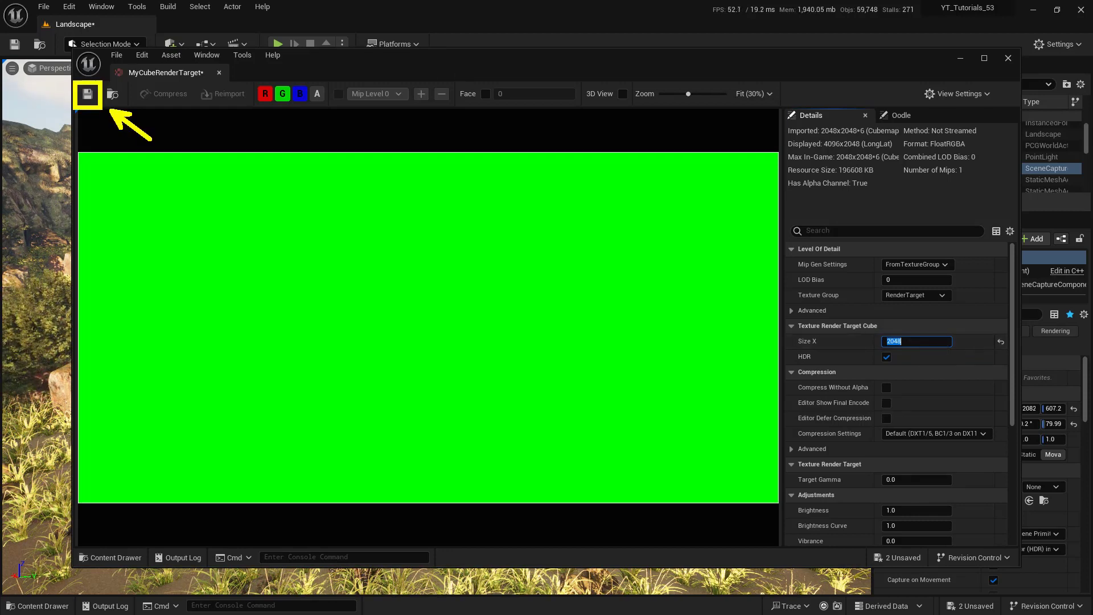
{"action": "left_click", "coordinate": [87, 95]}
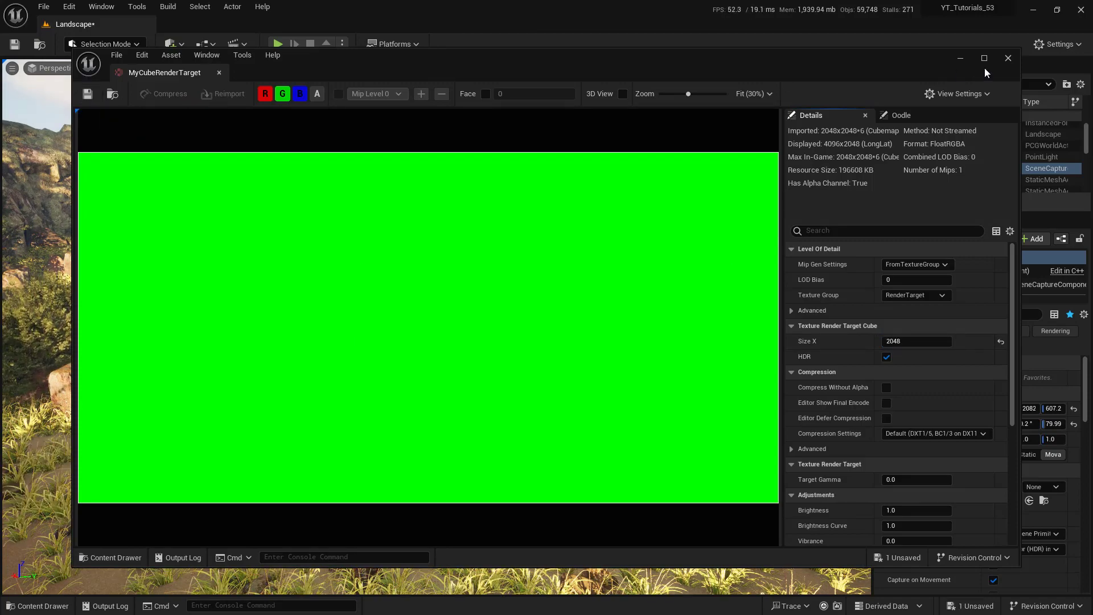
{"action": "left_click", "coordinate": [1007, 58]}
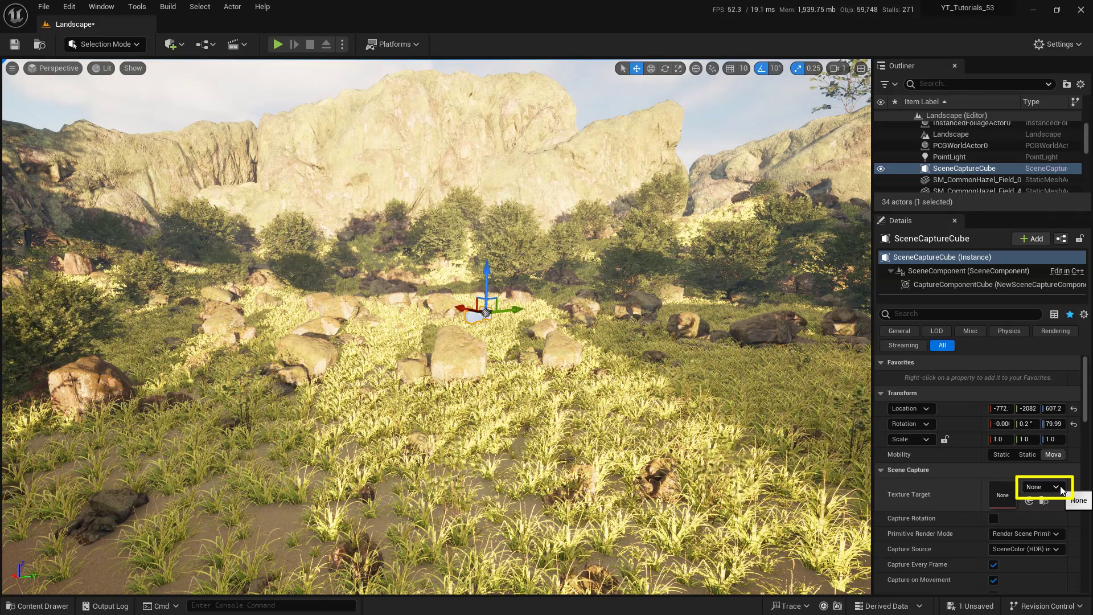
{"action": "left_click", "coordinate": [1044, 486]}
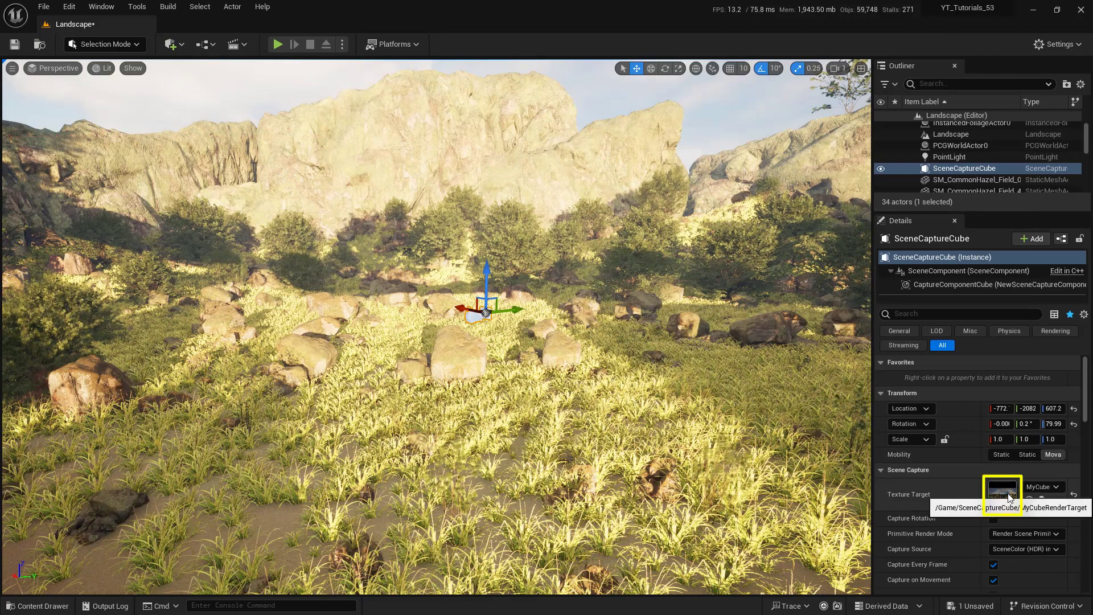
{"action": "double_click", "coordinate": [1002, 494]}
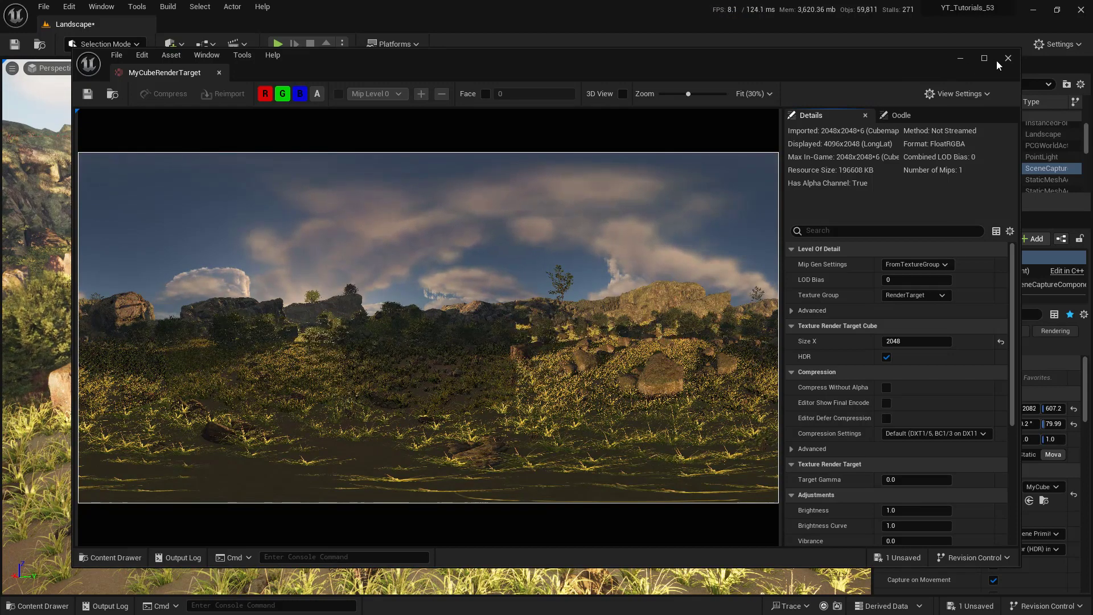
{"action": "left_click", "coordinate": [1007, 58]}
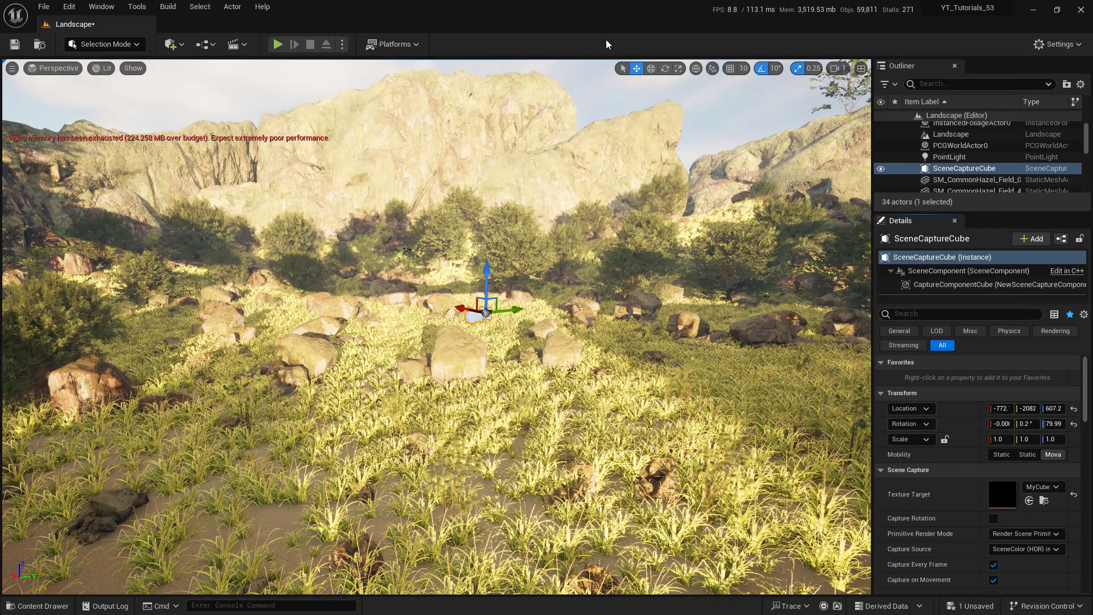
Step: Export MyCubeRenderTarget as an HDR LongLat cubemap file to the desktop
{"action": "left_click", "coordinate": [37, 604]}
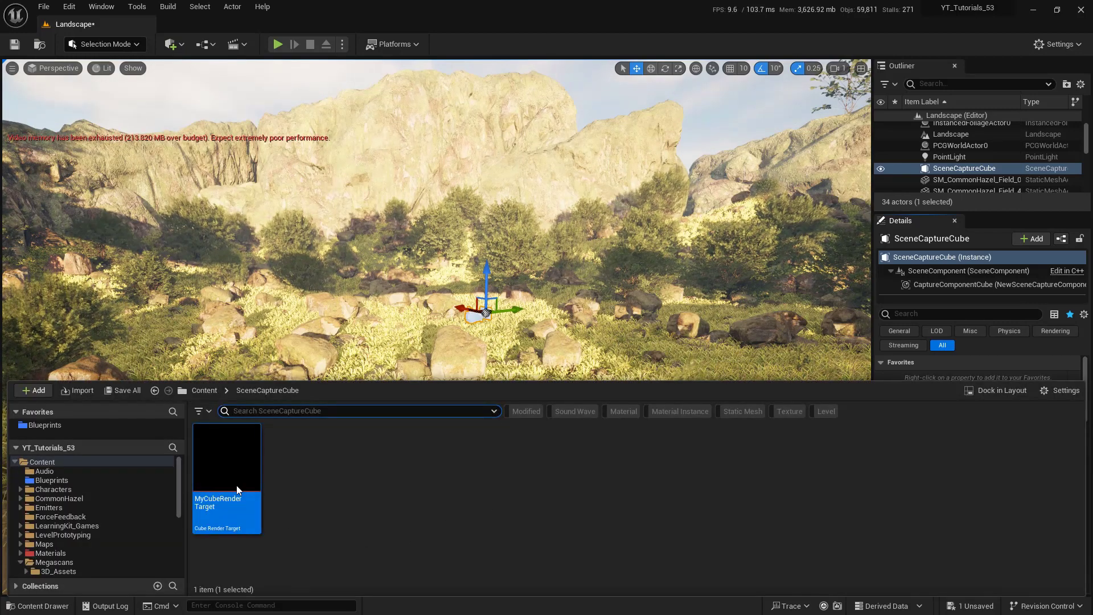
{"action": "right_click", "coordinate": [225, 457]}
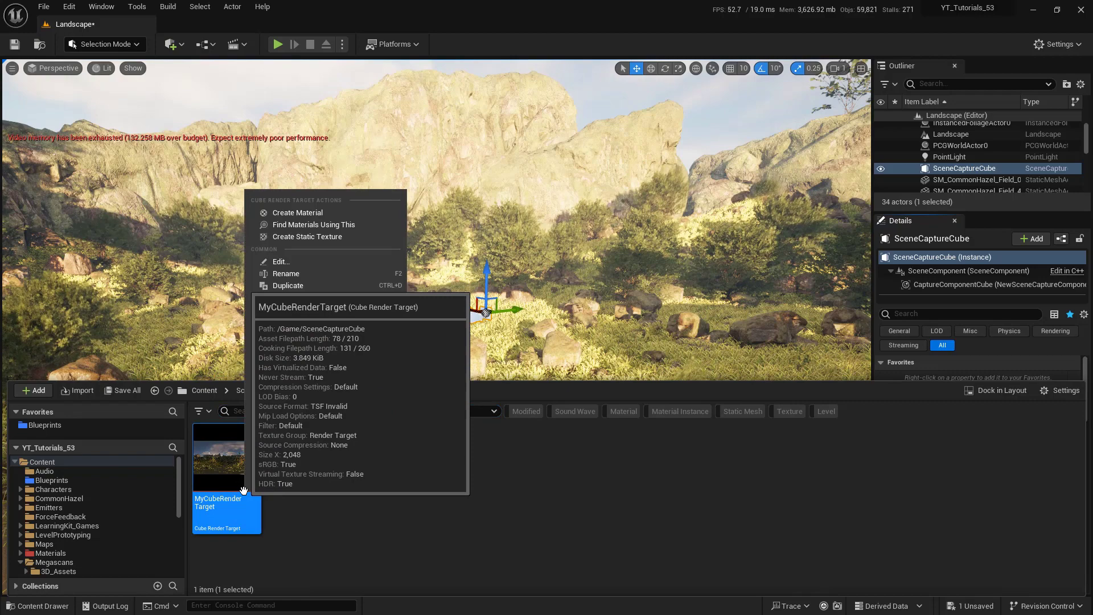
{"action": "mouse_move", "coordinate": [296, 321]}
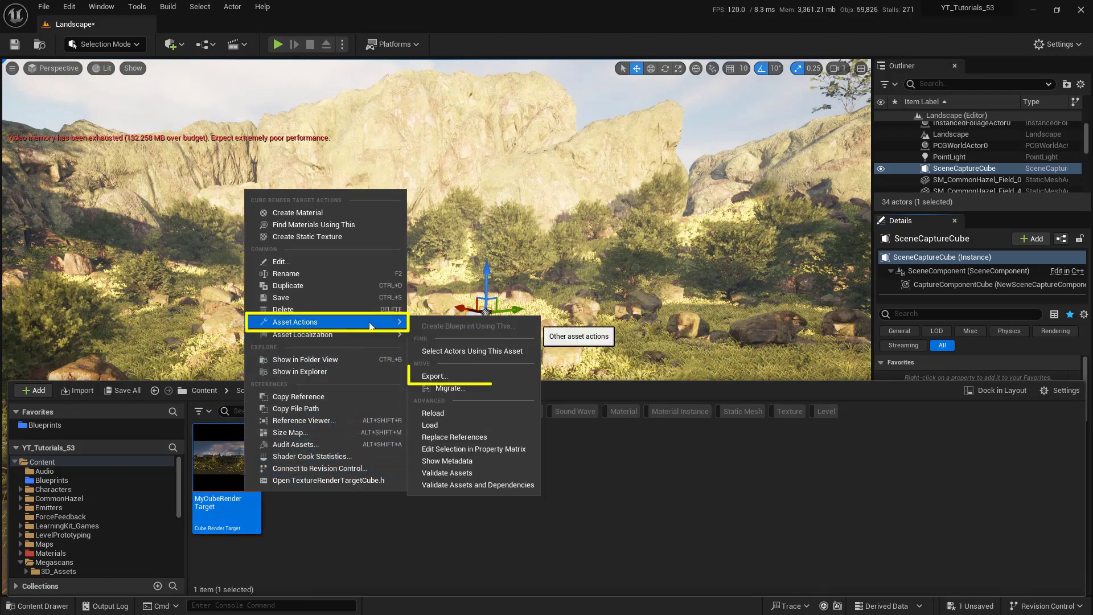
{"action": "mouse_move", "coordinate": [434, 374]}
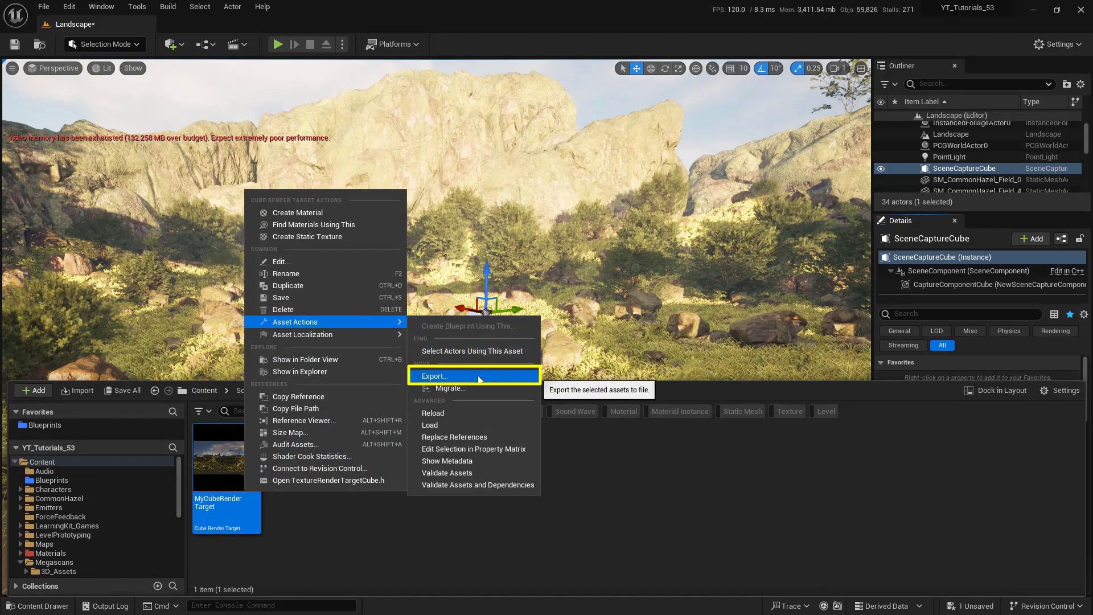
{"action": "left_click", "coordinate": [434, 375]}
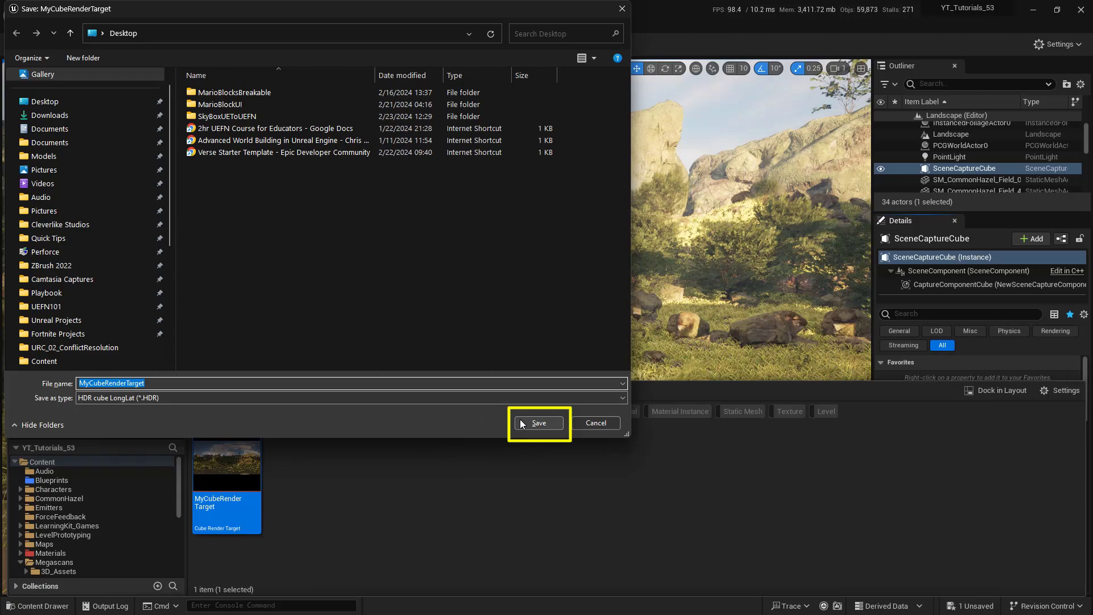
{"action": "left_click", "coordinate": [538, 424]}
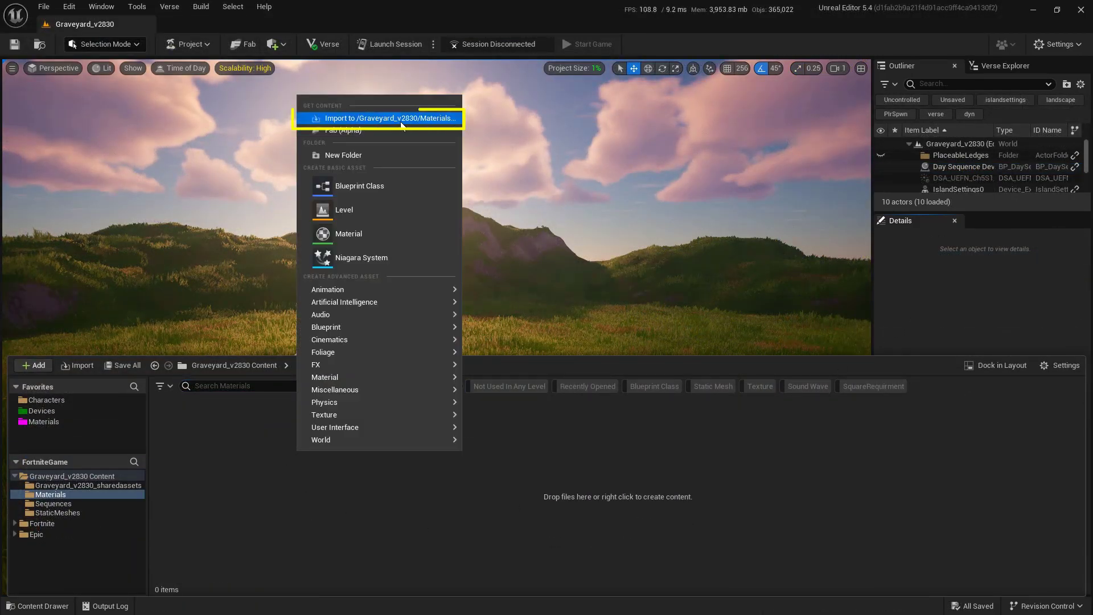
Step: Import MyCubeRenderTarget.HDR into /Graveyard_v2830/Materials as a texture cube
{"action": "left_click", "coordinate": [392, 118]}
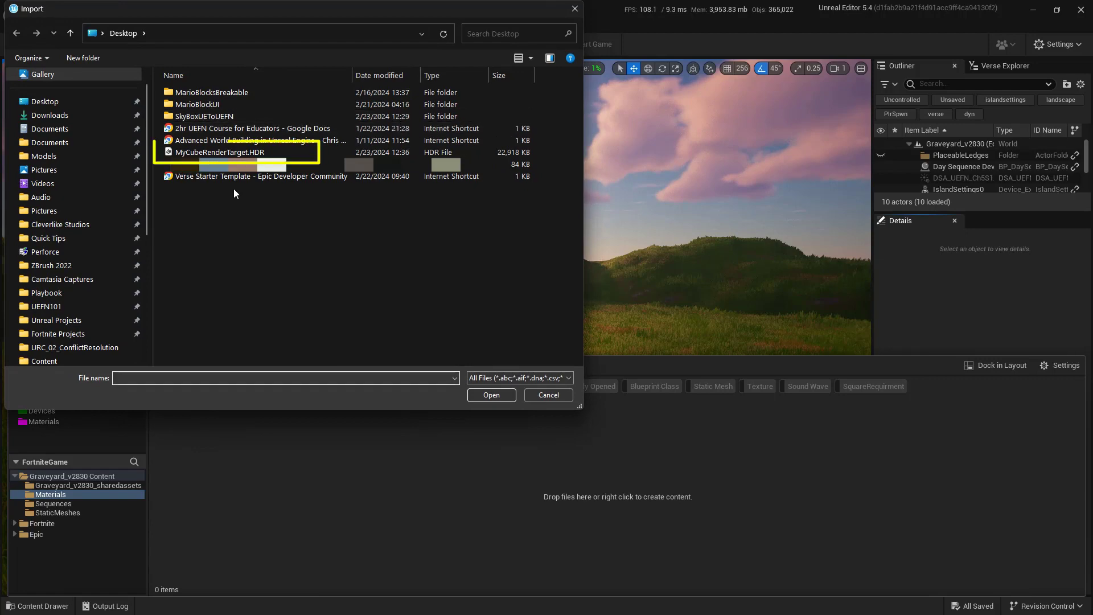
{"action": "left_click", "coordinate": [220, 151]}
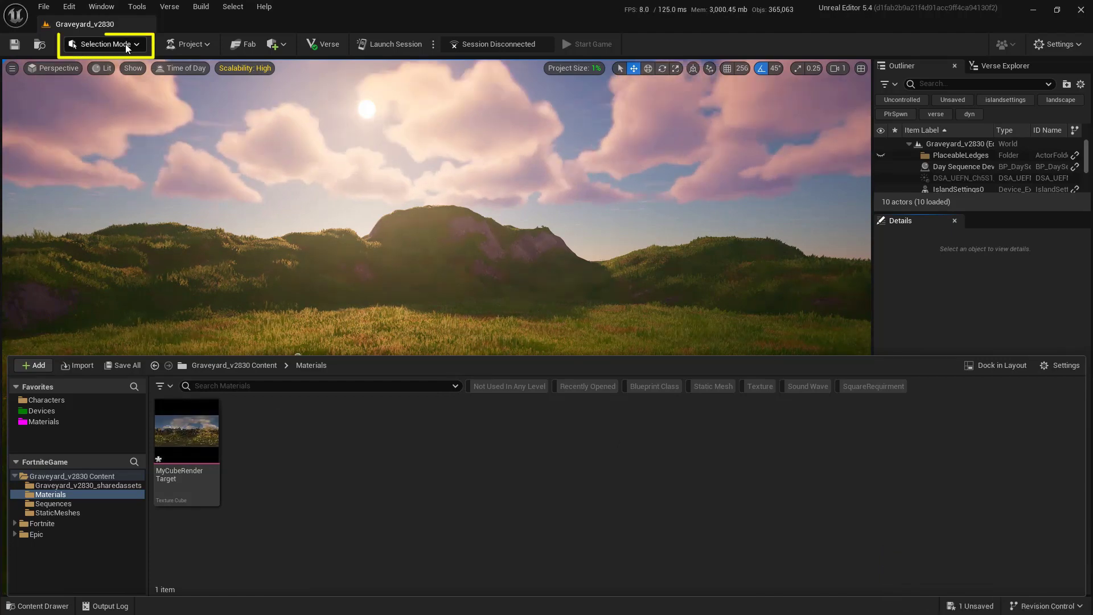
Step: Switch to Modeling Mode and create a sphere mesh in the level
{"action": "left_click", "coordinate": [105, 45]}
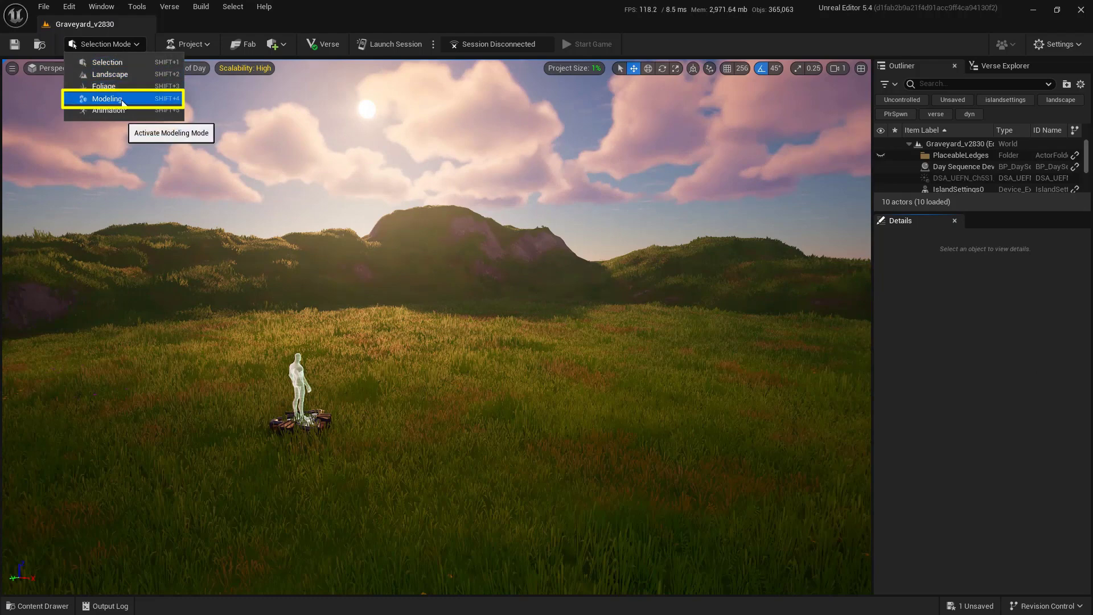
{"action": "left_click", "coordinate": [107, 98]}
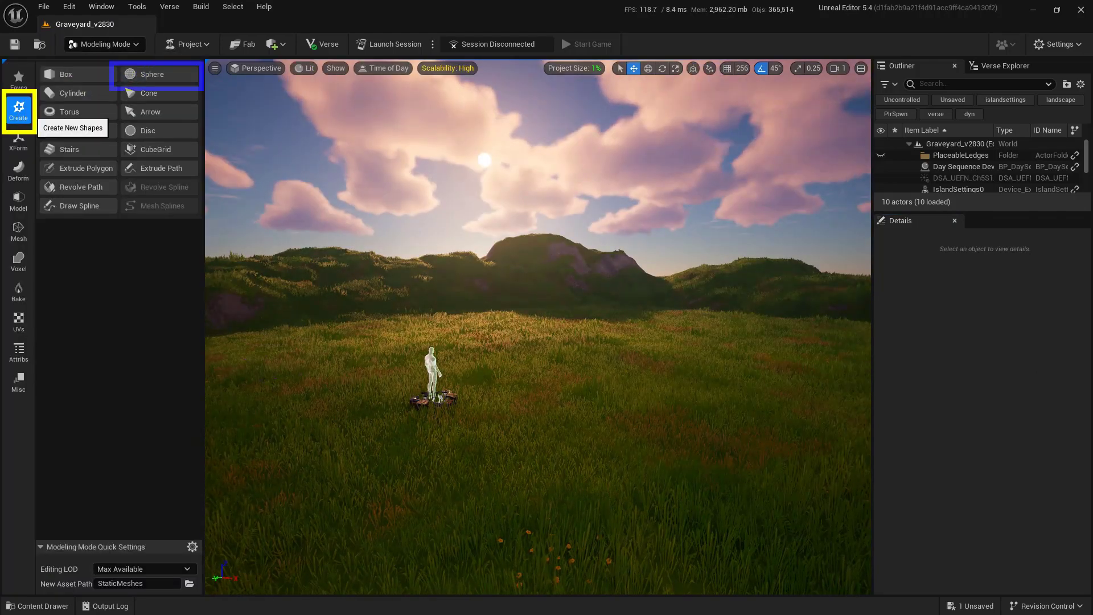
{"action": "left_click", "coordinate": [150, 74]}
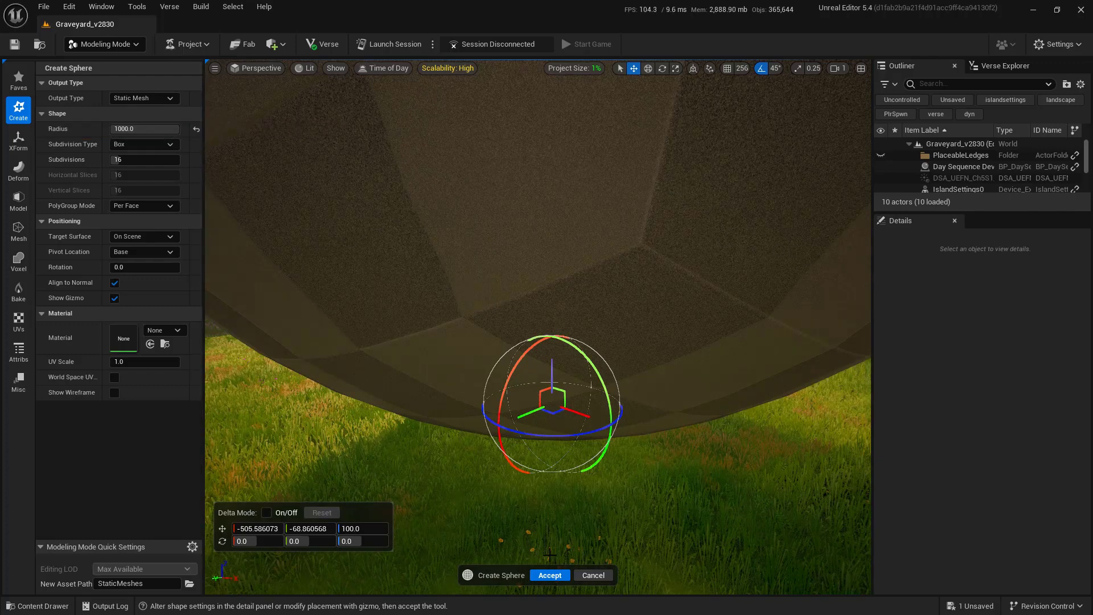
{"action": "left_click", "coordinate": [549, 575]}
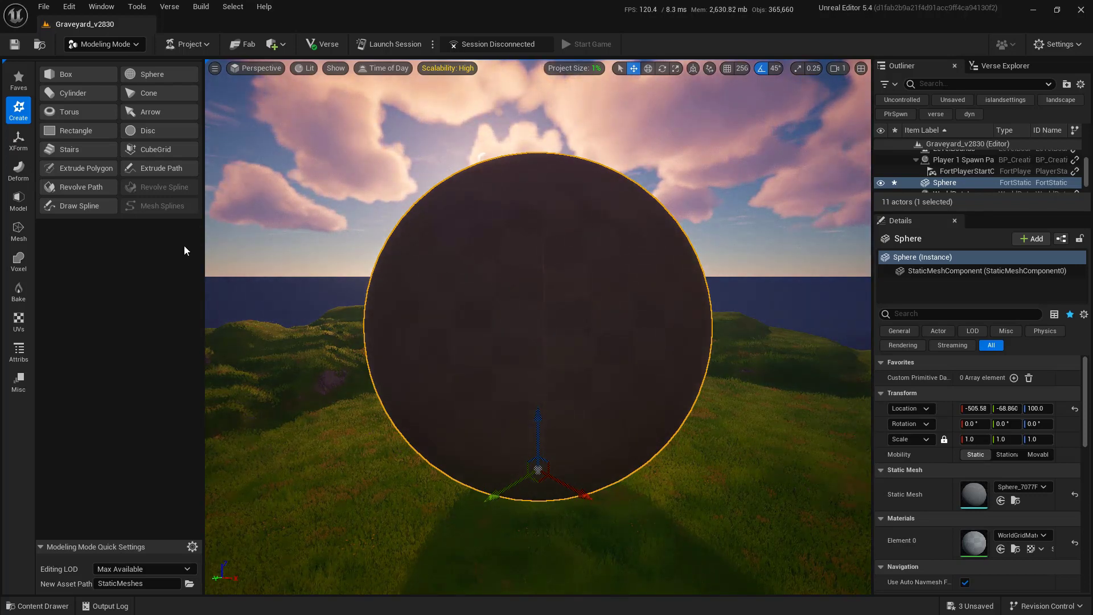
{"action": "mouse_move", "coordinate": [17, 350]}
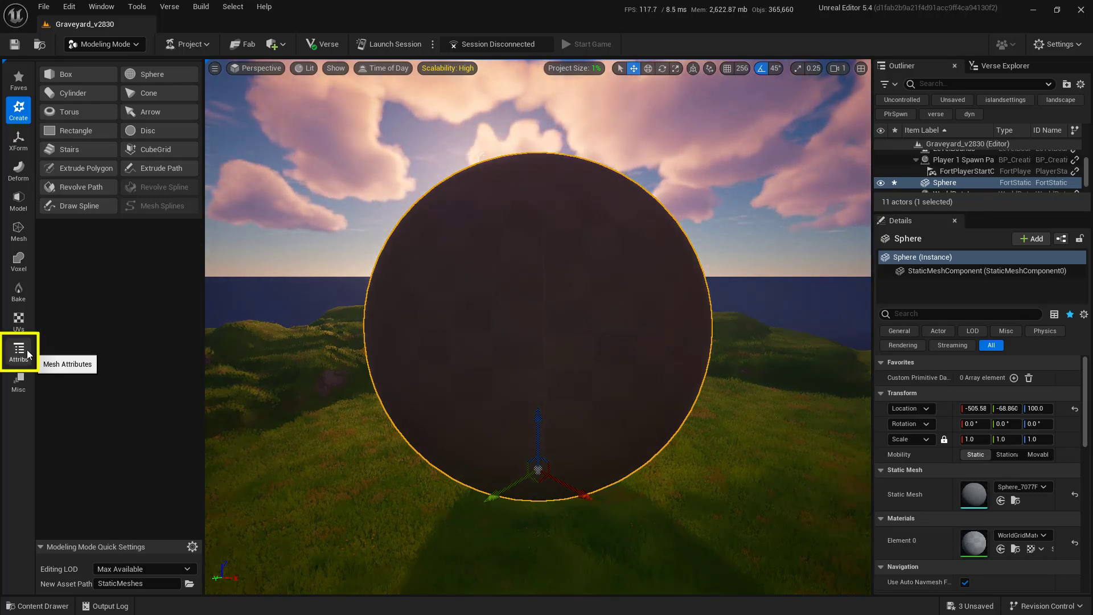
Step: Invert the sphere's normals so it faces inward and accept the change
{"action": "left_click", "coordinate": [17, 352]}
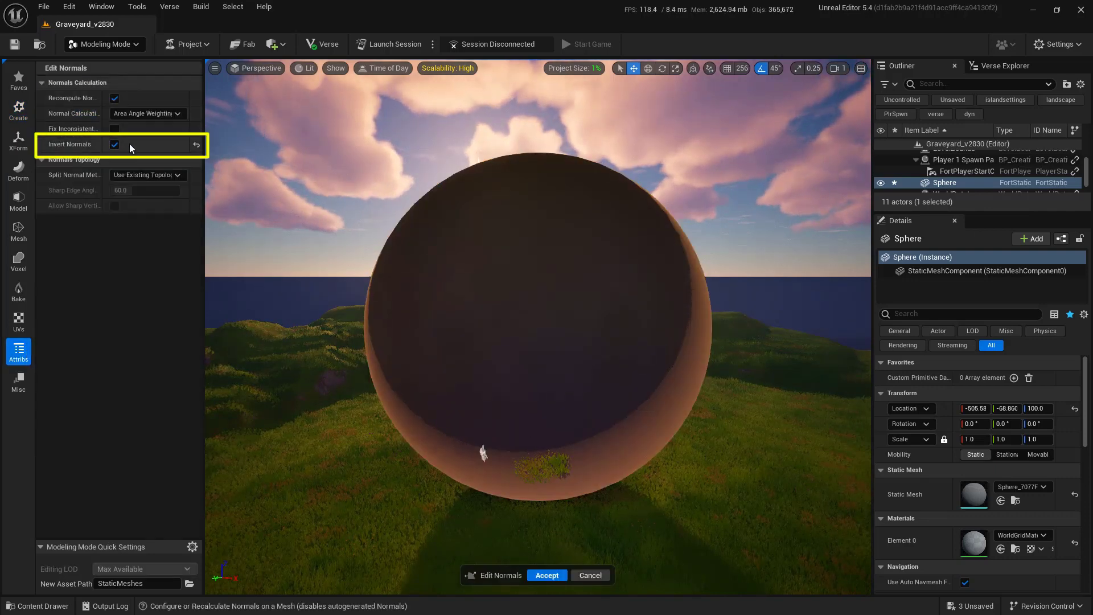
{"action": "left_click", "coordinate": [115, 145]}
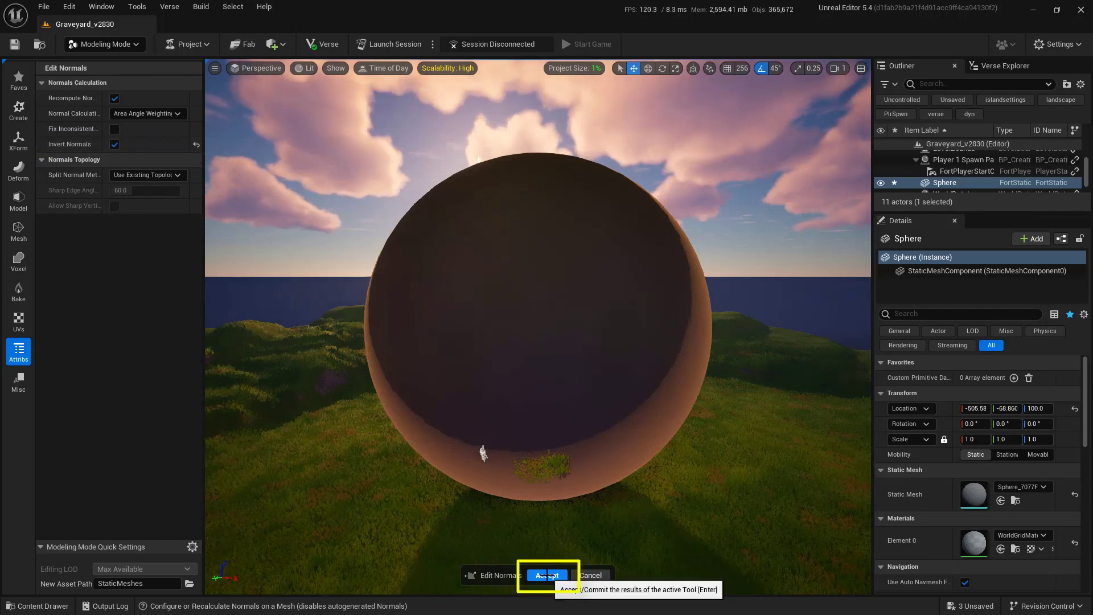
{"action": "left_click", "coordinate": [549, 575]}
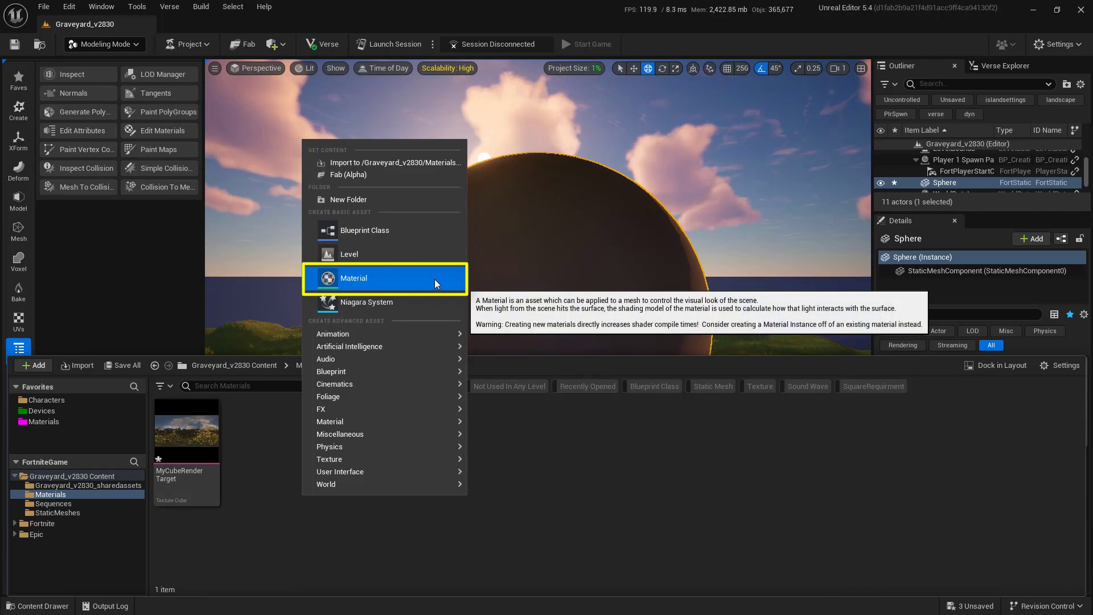
Step: Create a material named M_Skysphere in Materials and open it in the Material Editor
{"action": "left_click", "coordinate": [353, 278]}
{"action": "type", "text": "M_Skysphere"}
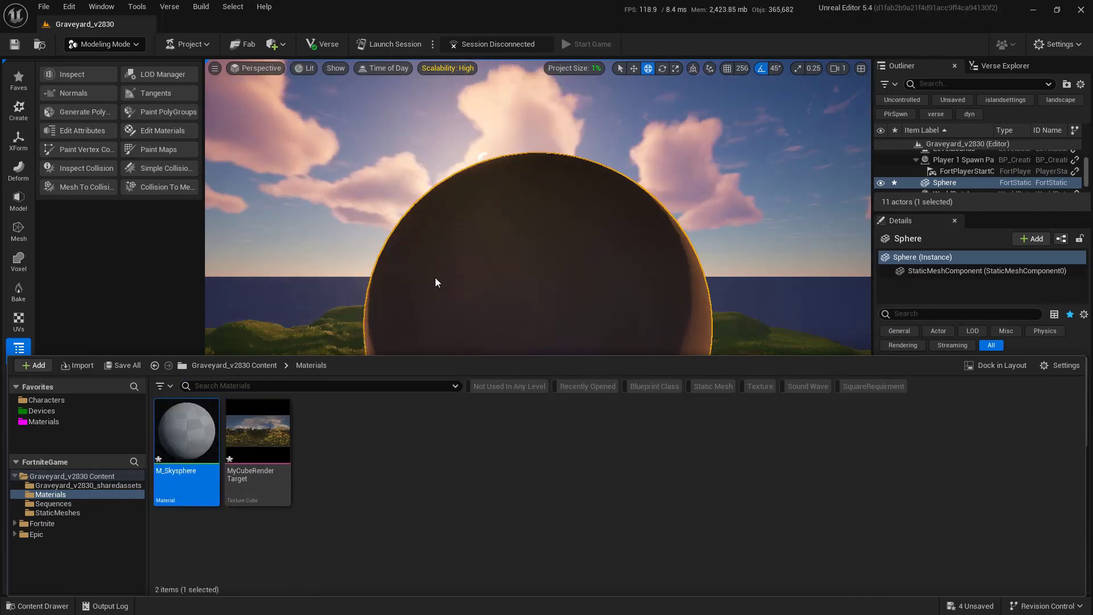
{"action": "double_click", "coordinate": [186, 430]}
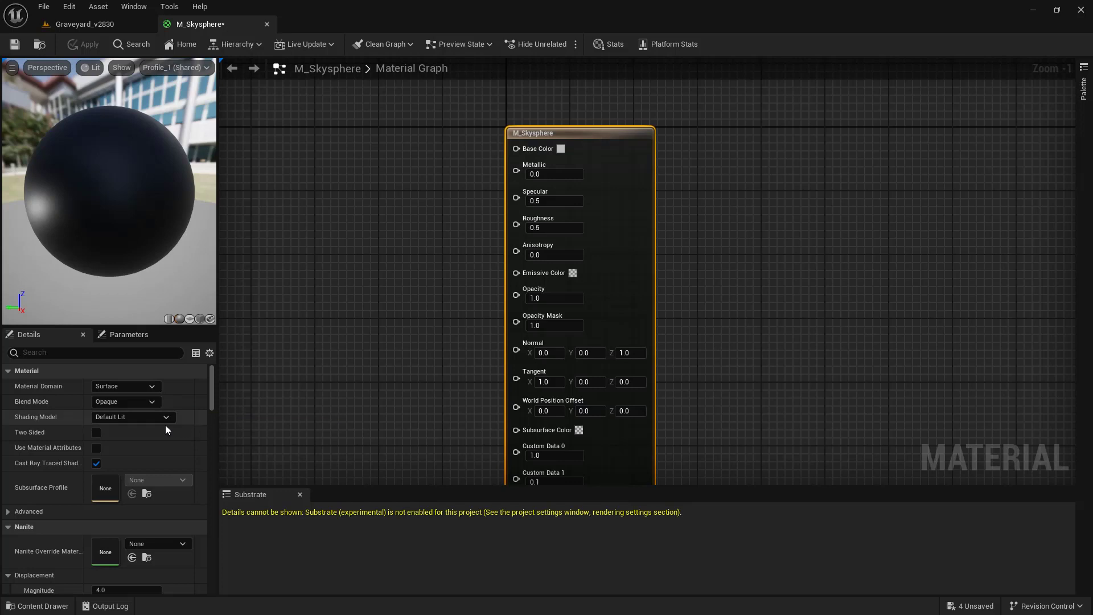
Step: Set M_Skysphere's shading model to Unlit, tick Is Sky, and save the material
{"action": "left_click", "coordinate": [132, 417]}
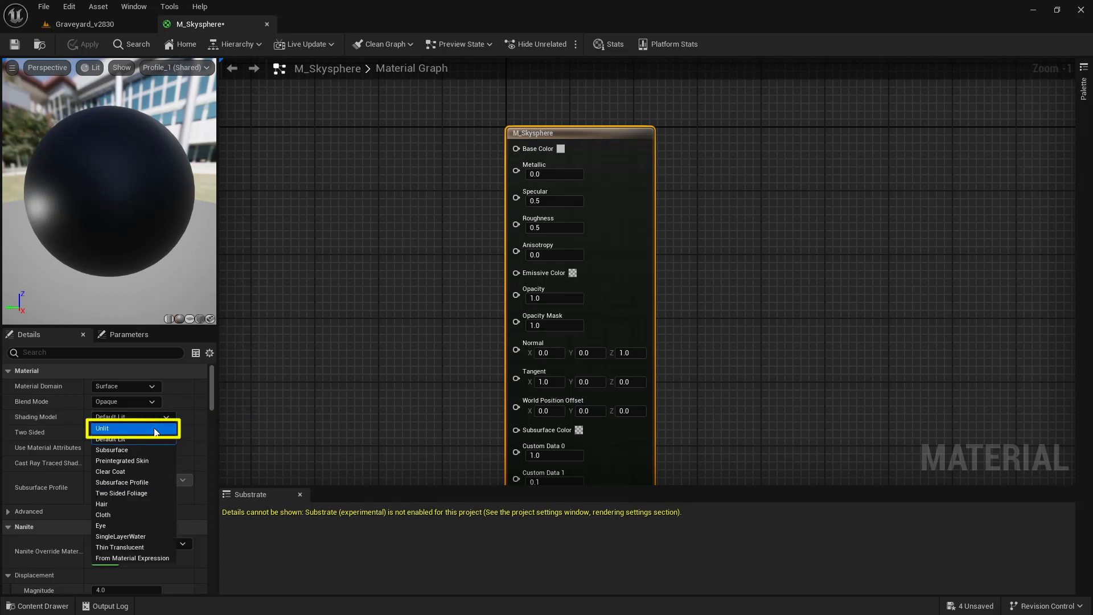
{"action": "left_click", "coordinate": [104, 429]}
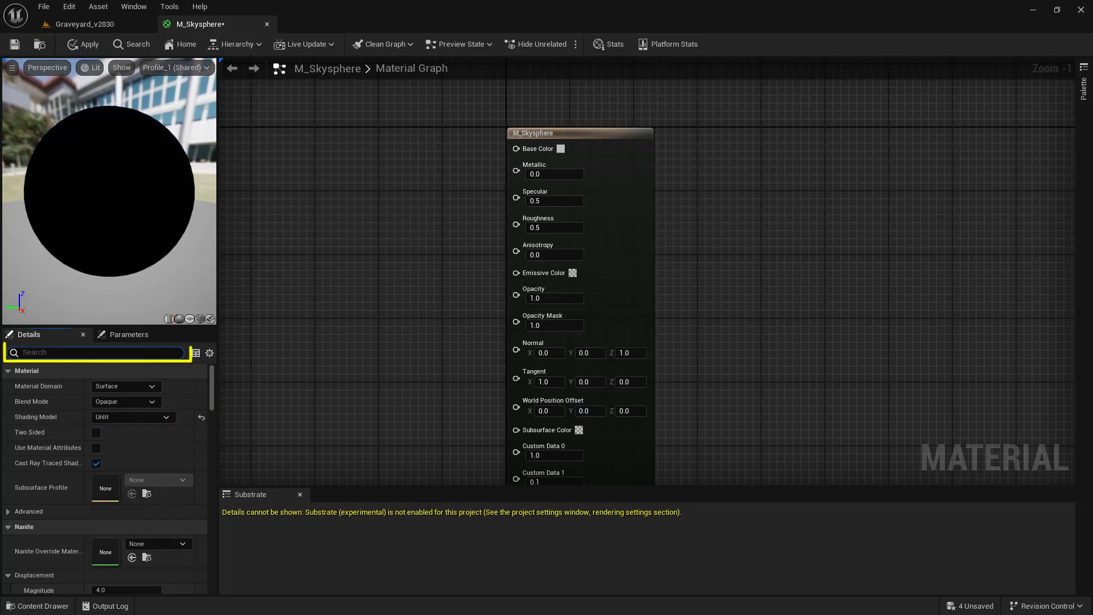
{"action": "type", "text": "sk"}
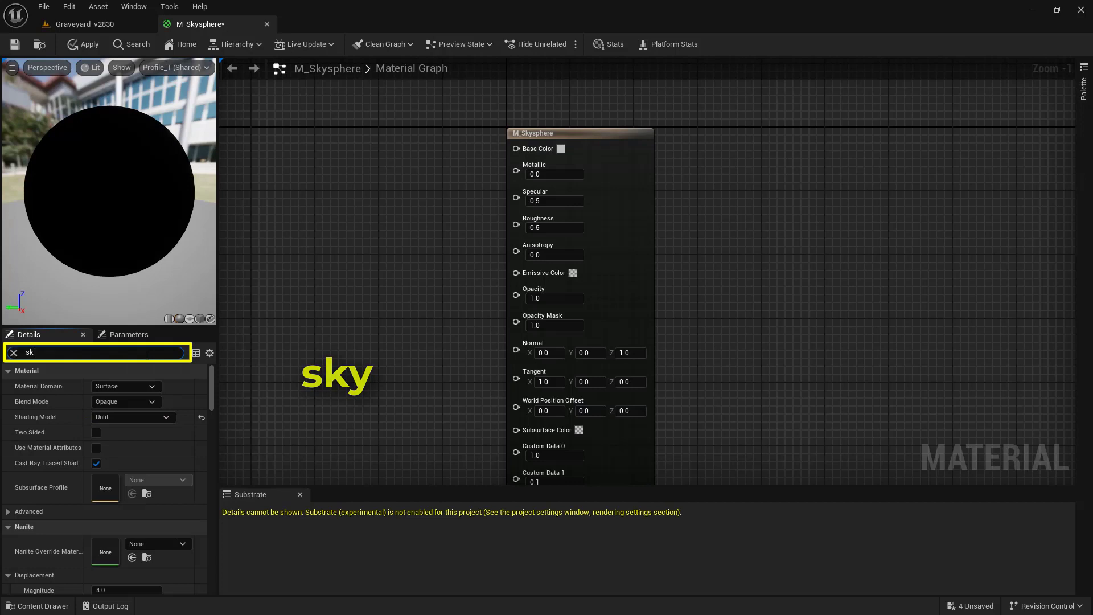
{"action": "type", "text": "y"}
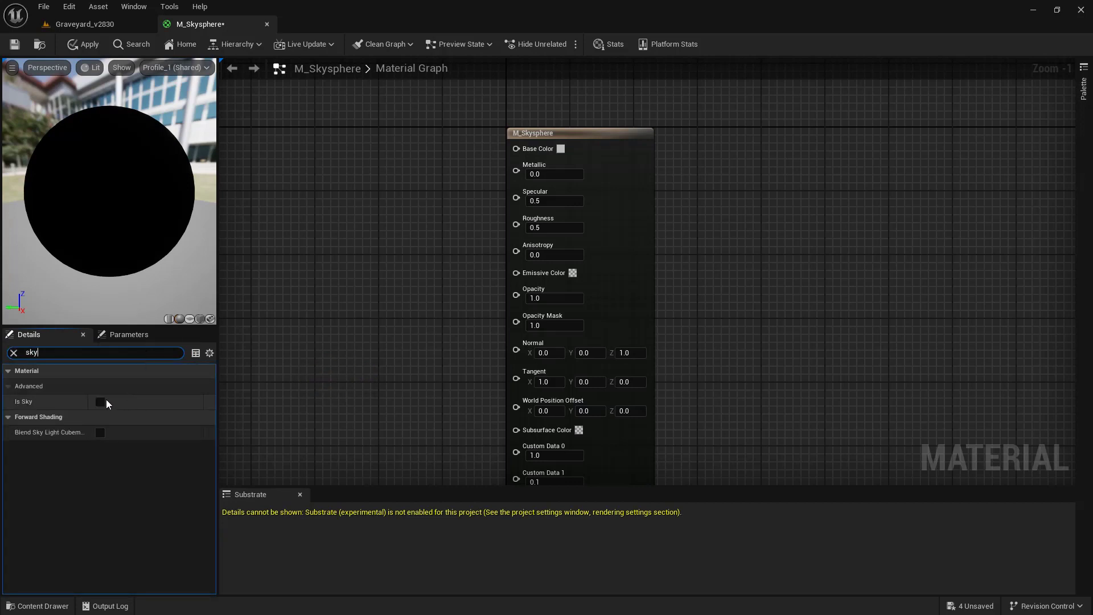
{"action": "mouse_move", "coordinate": [101, 402]}
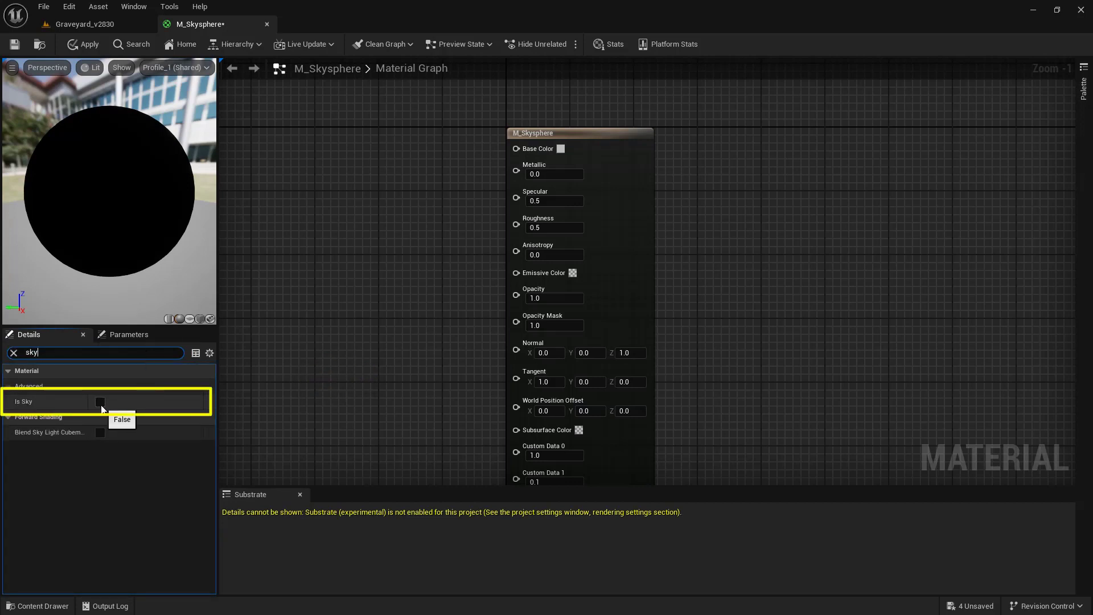
{"action": "left_click", "coordinate": [100, 402]}
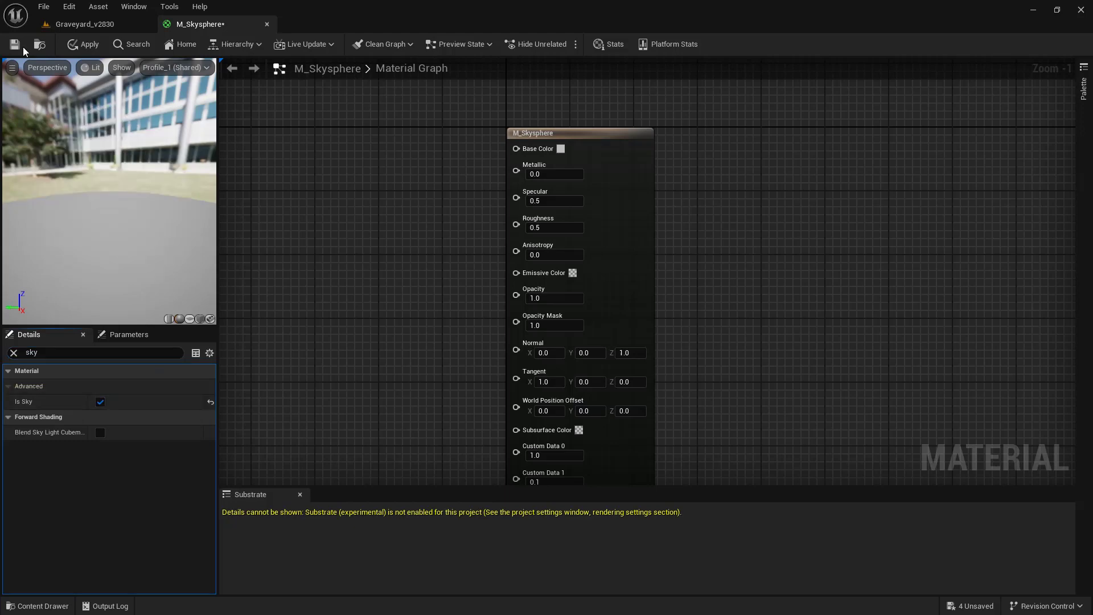
{"action": "left_click", "coordinate": [613, 45]}
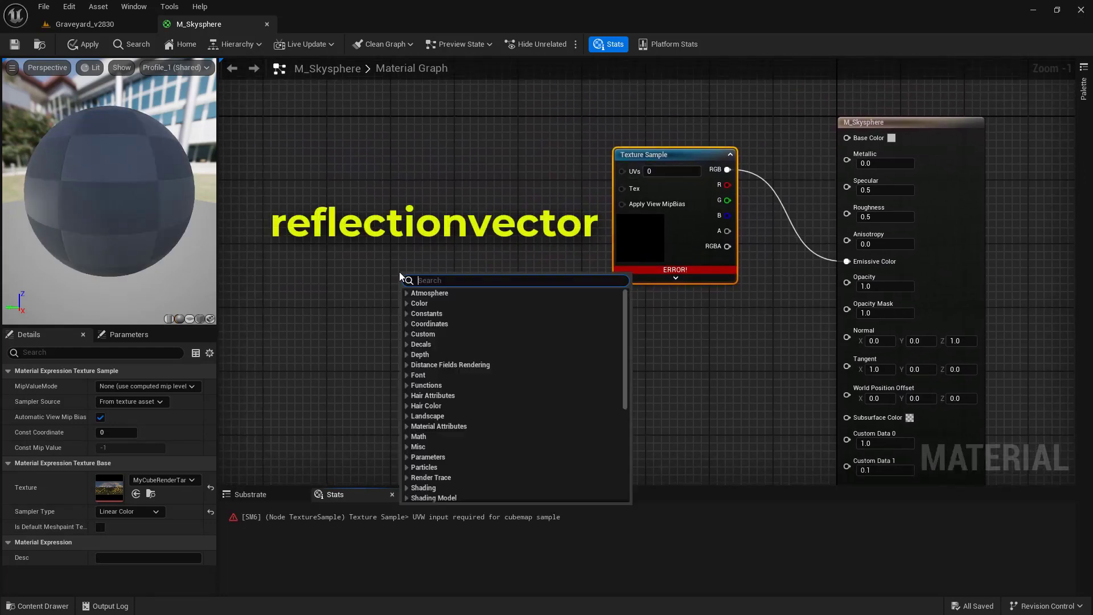
Step: Add a ReflectionVectorWS node wired into the cubemap Texture Sample's UVs, plus a Constant3Vector connection
{"action": "type", "text": "reflectionvector"}
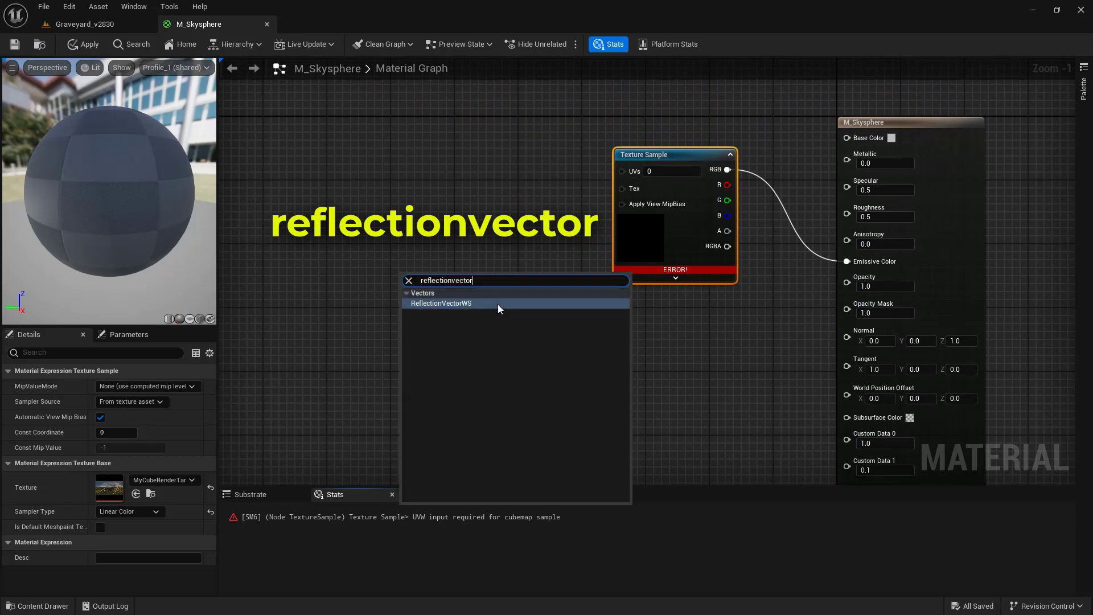
{"action": "left_click", "coordinate": [442, 303]}
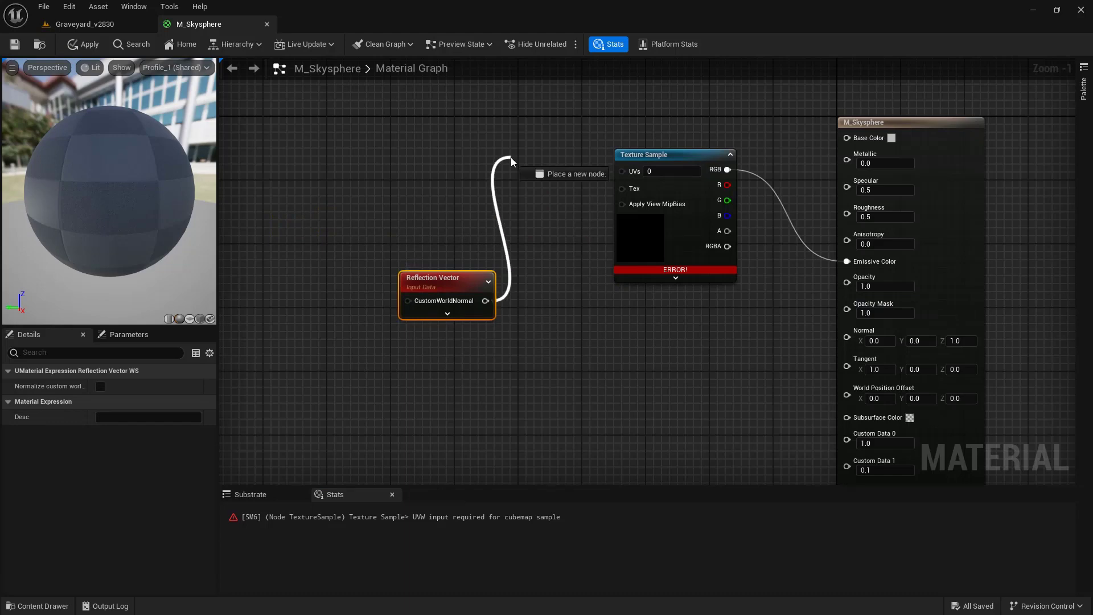
{"action": "left_click_drag", "start_coordinate": [447, 278], "coordinate": [502, 194]}
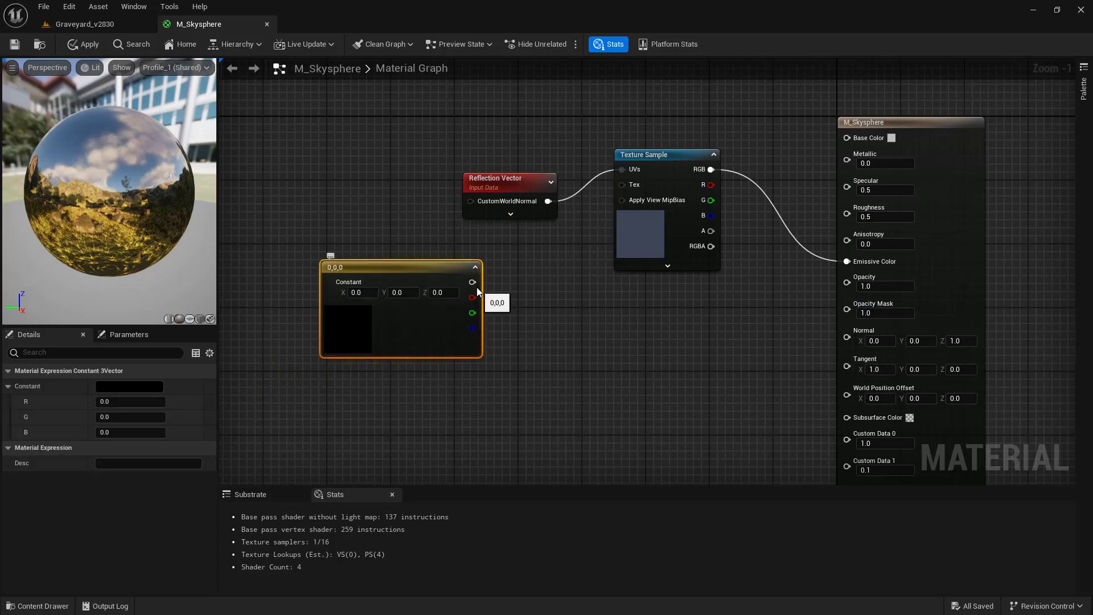
{"action": "left_click_drag", "start_coordinate": [472, 283], "coordinate": [464, 210]}
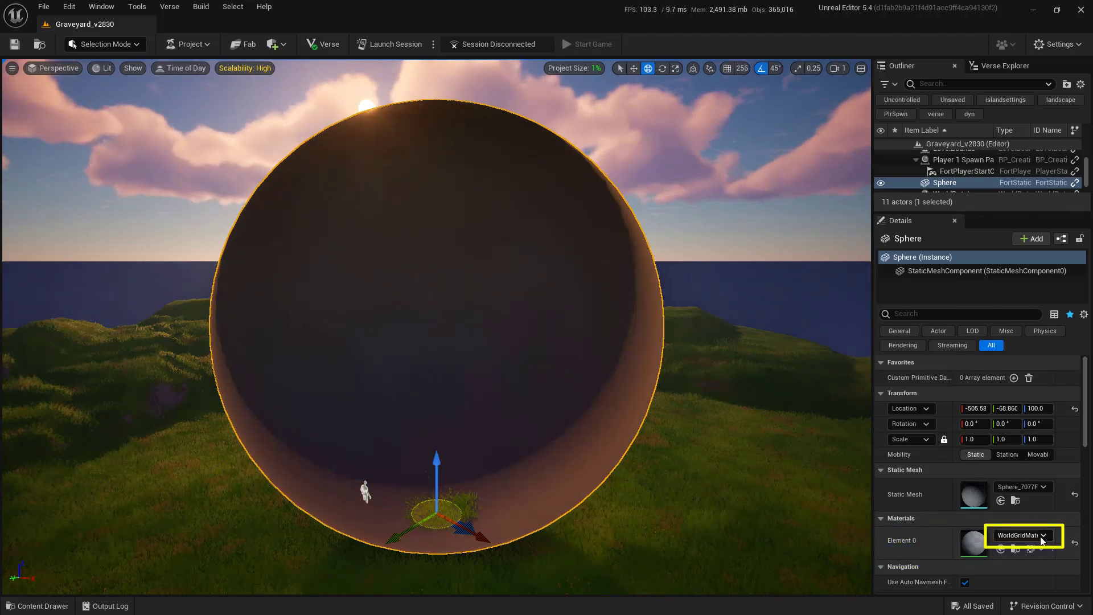
Step: Assign M_Skysphere to the sphere's Element 0 and set a locked uniform scale of 50.0
{"action": "left_click", "coordinate": [1045, 535]}
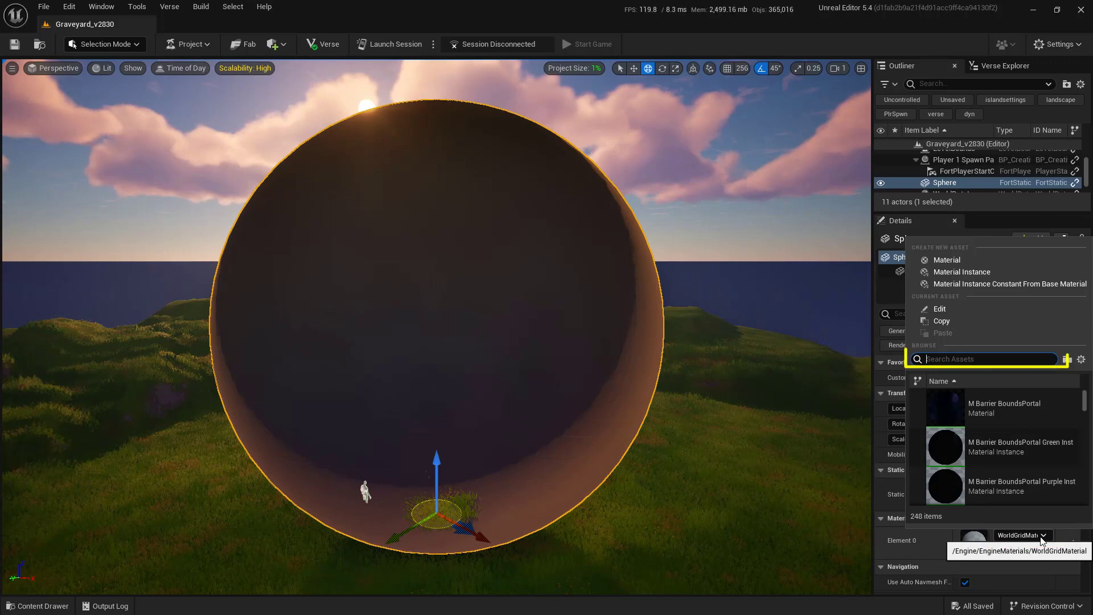
{"action": "type", "text": "M_skys"}
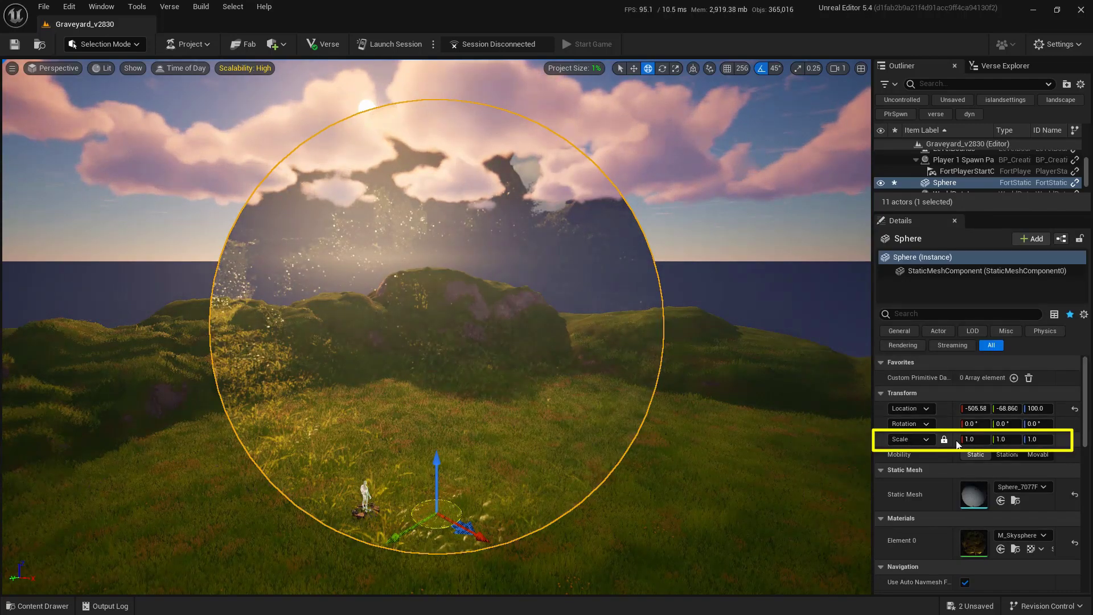
{"action": "left_click", "coordinate": [972, 439]}
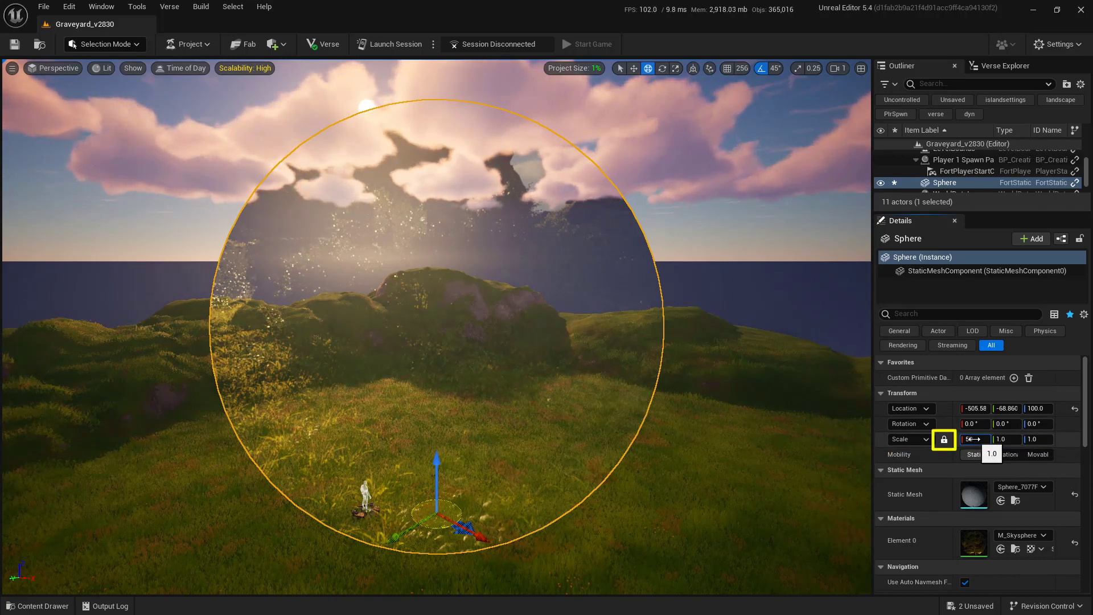
{"action": "type", "text": "50.0"}
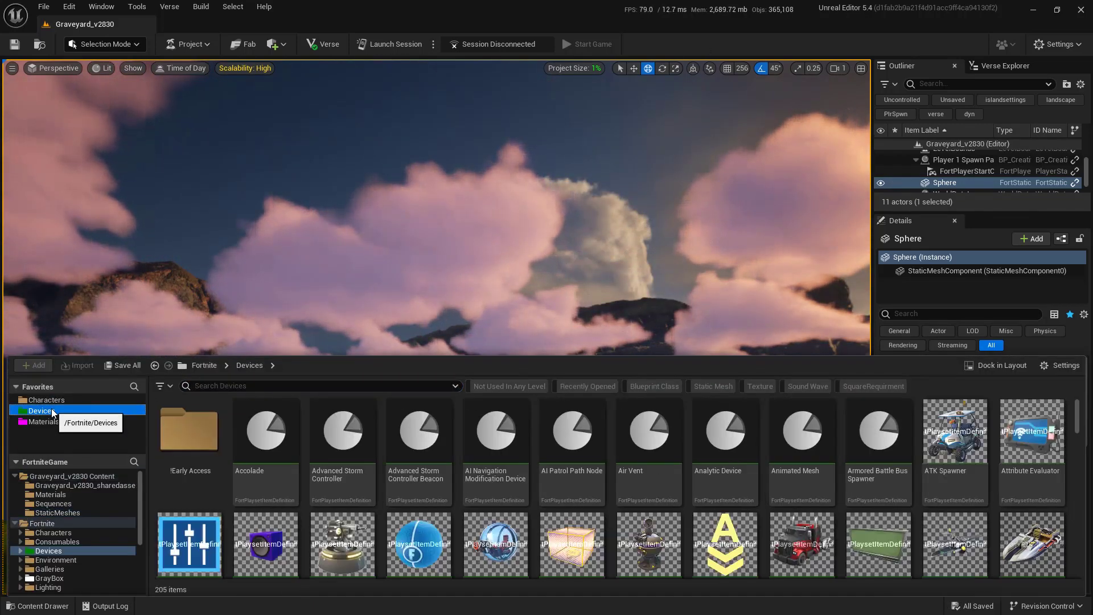
Step: Add a Day Sequence Device (searched 'day') and enable its Fog and Clouds settings
{"action": "type", "text": "day"}
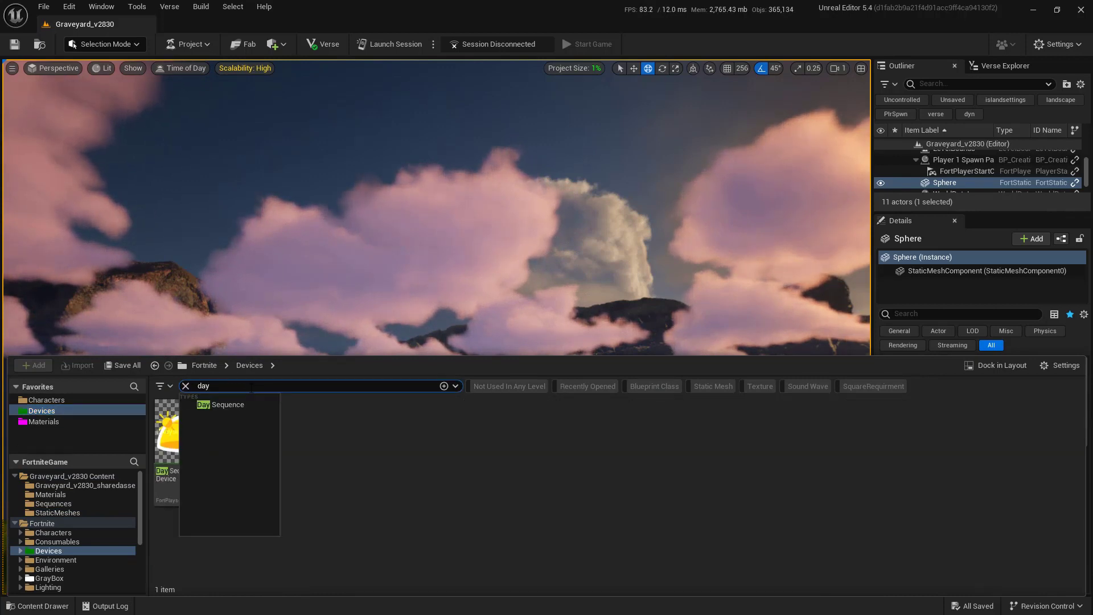
{"action": "mouse_move", "coordinate": [186, 439]}
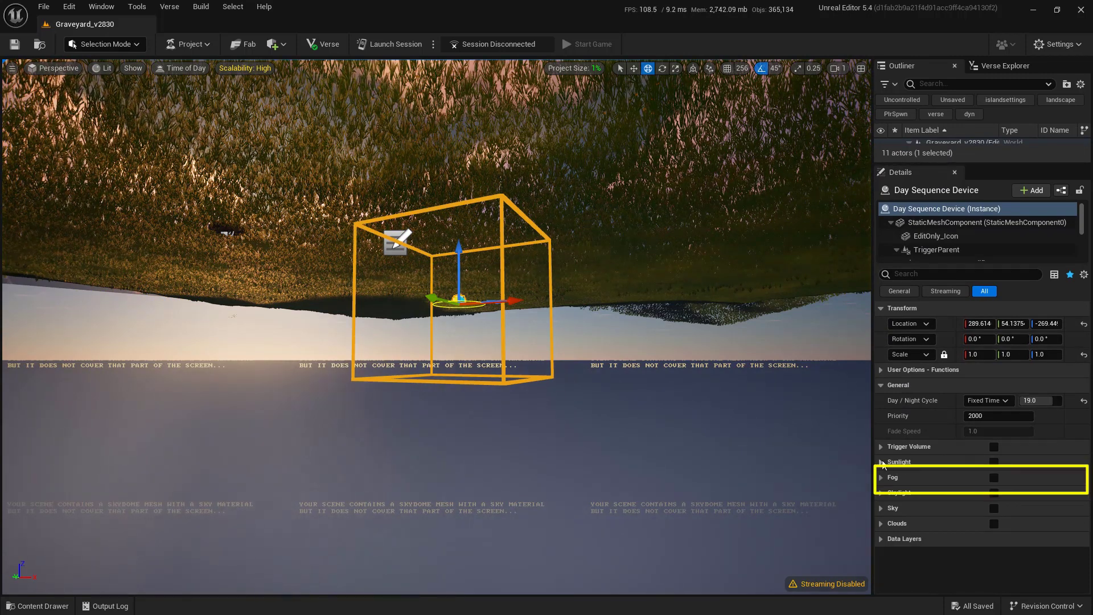
{"action": "left_click", "coordinate": [993, 477]}
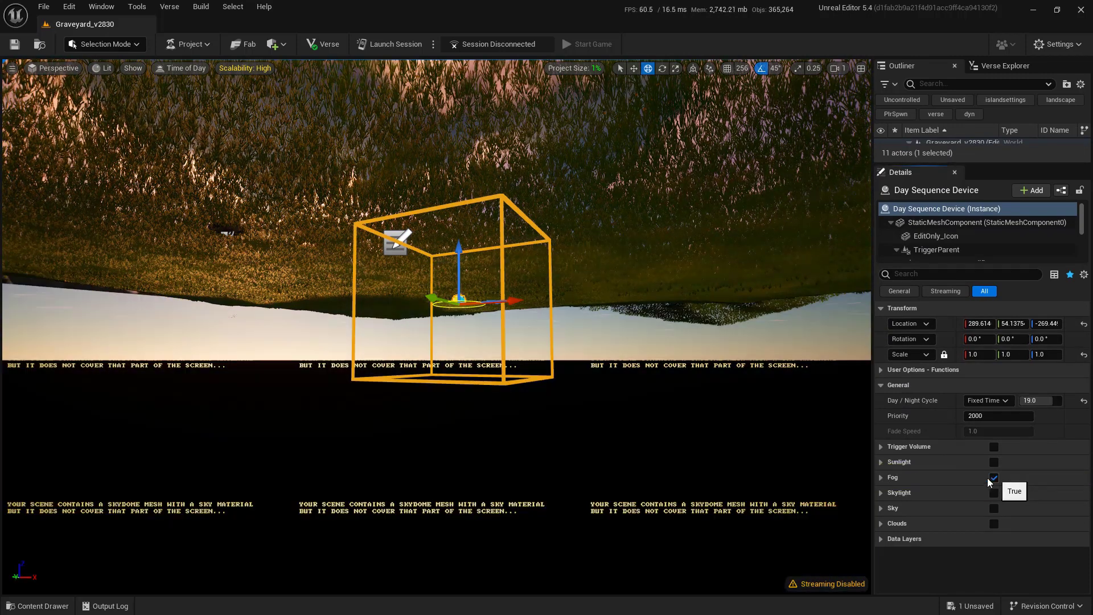
{"action": "left_click", "coordinate": [993, 477]}
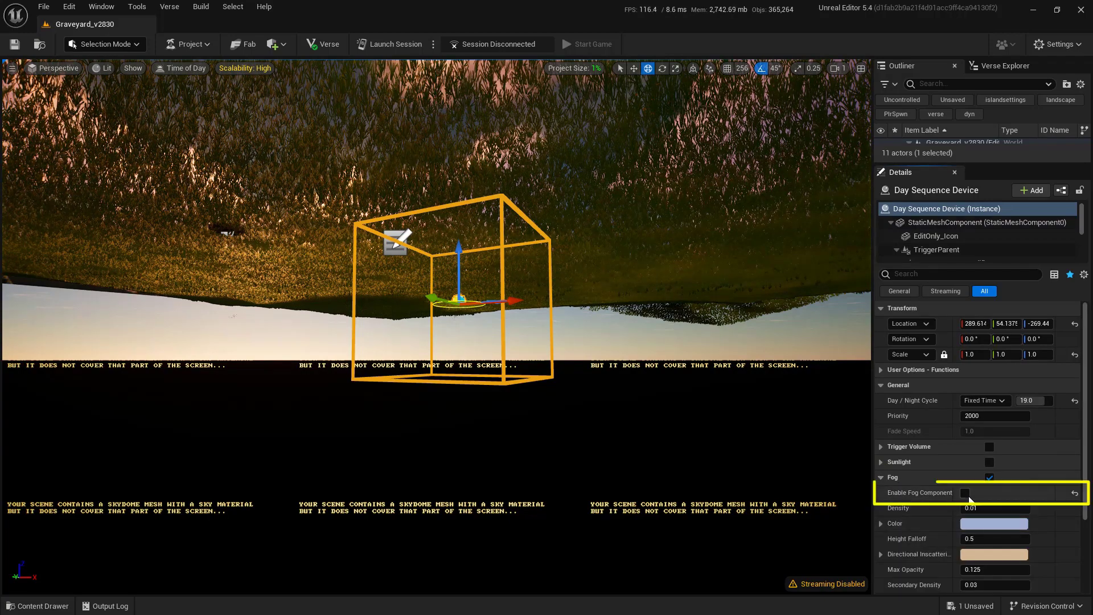
{"action": "left_click", "coordinate": [968, 492]}
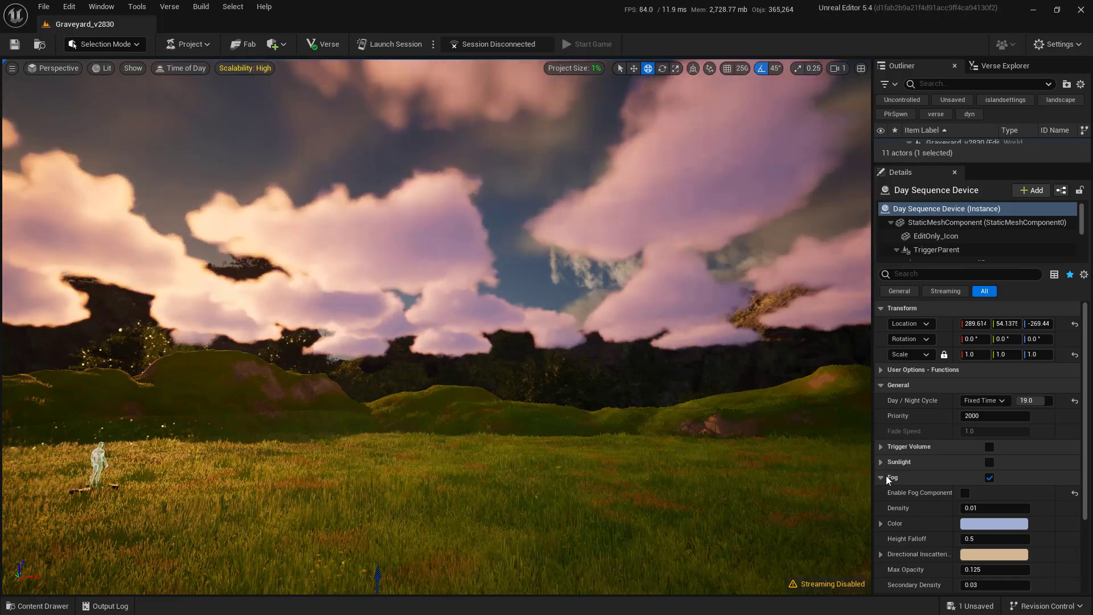
{"action": "left_click", "coordinate": [880, 477]}
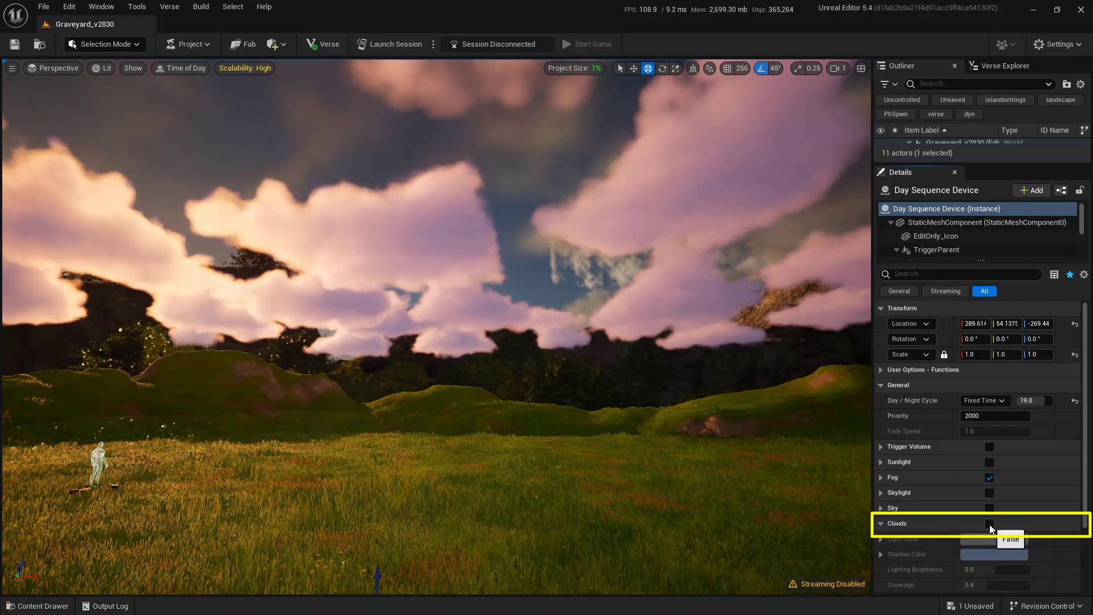
{"action": "left_click", "coordinate": [990, 524]}
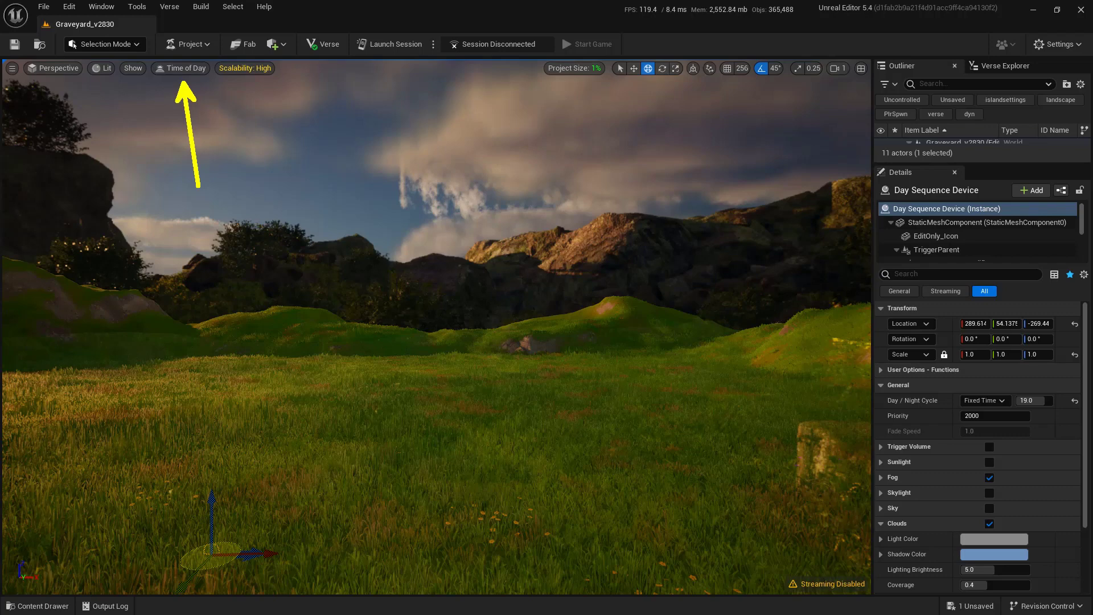
Step: Preview Time of Day, filter the Outliner to island settings and reselect the skysphere
{"action": "left_click", "coordinate": [179, 67]}
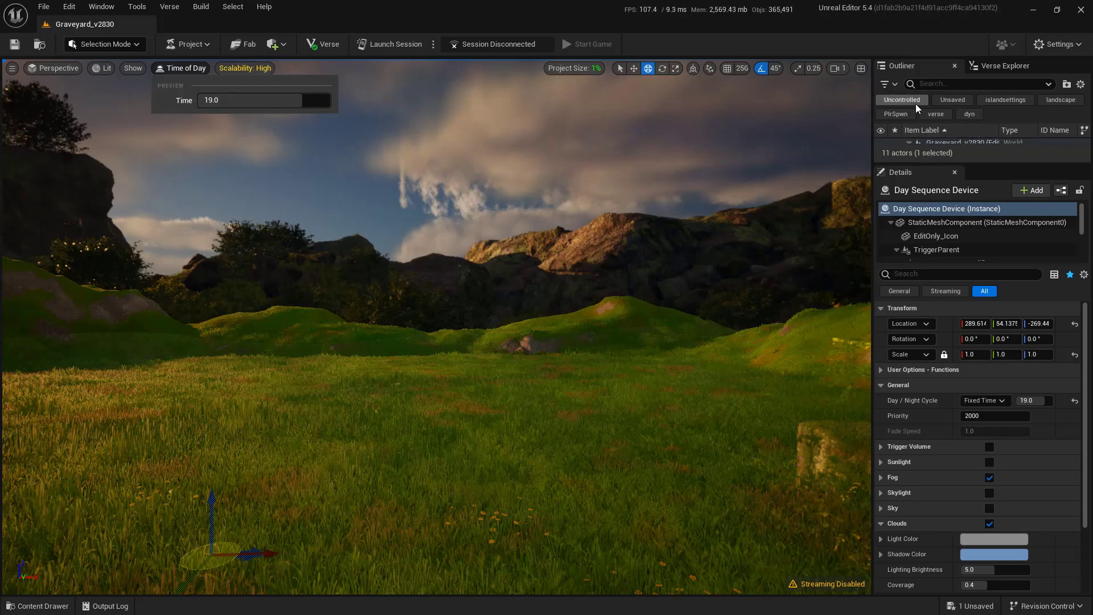
{"action": "left_click", "coordinate": [1006, 101]}
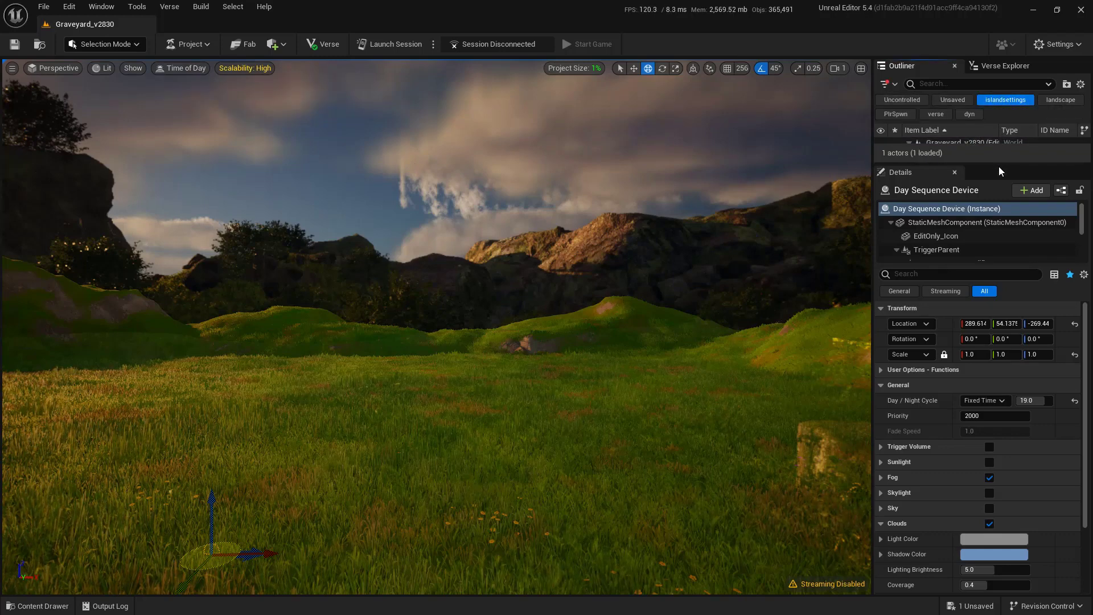
{"action": "left_click", "coordinate": [954, 155]}
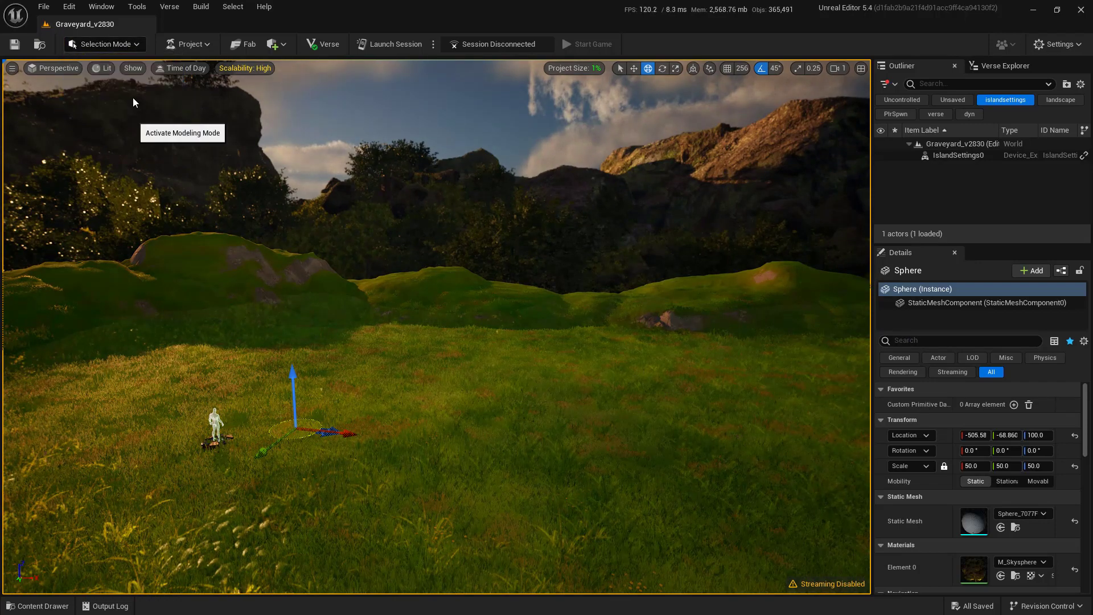
Step: Use Modeling Mode's XForm Edit Pivot to move the sphere's pivot, height now 50100, and accept
{"action": "left_click", "coordinate": [102, 45]}
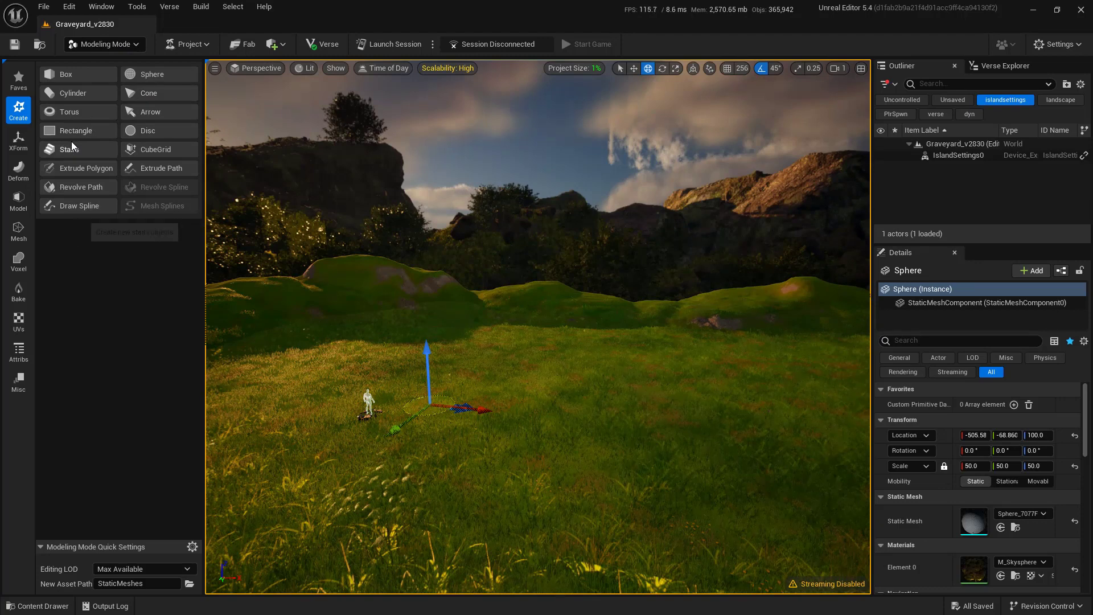
{"action": "left_click", "coordinate": [17, 143]}
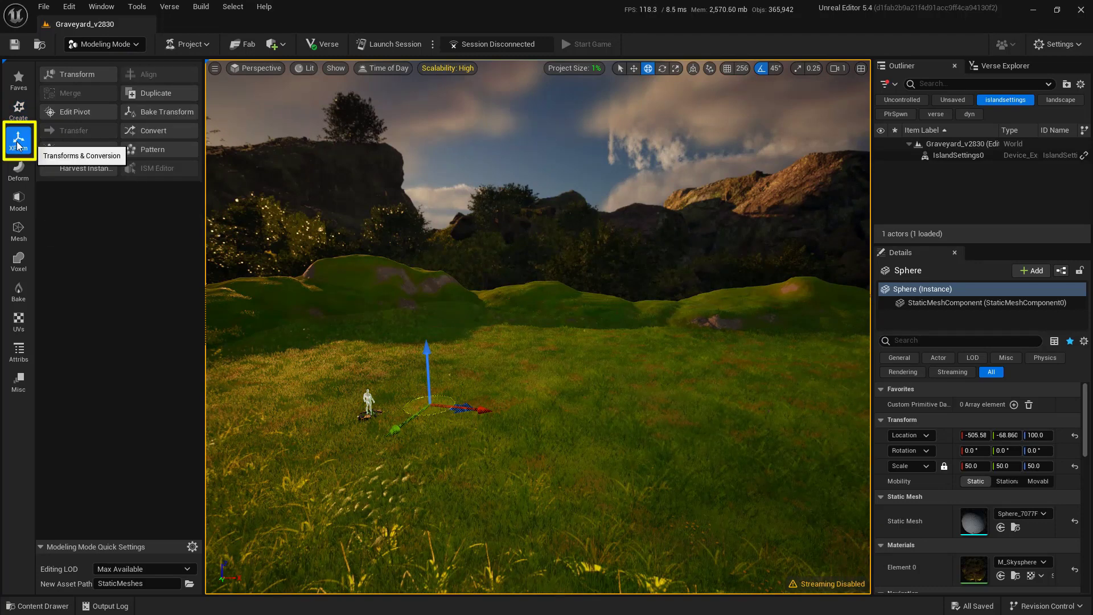
{"action": "mouse_move", "coordinate": [78, 111]}
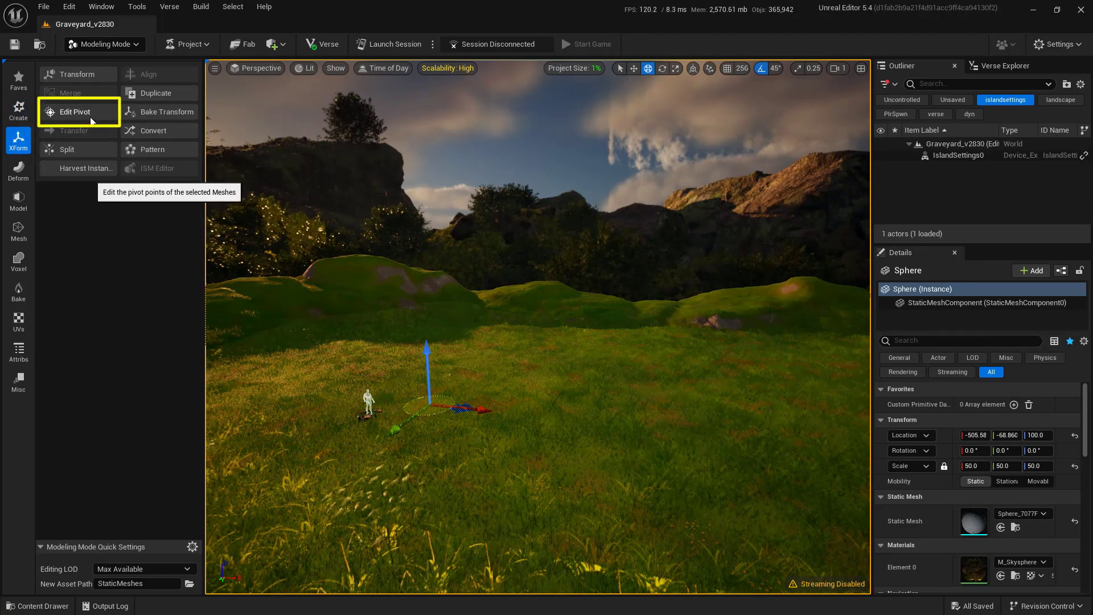
{"action": "left_click", "coordinate": [75, 111]}
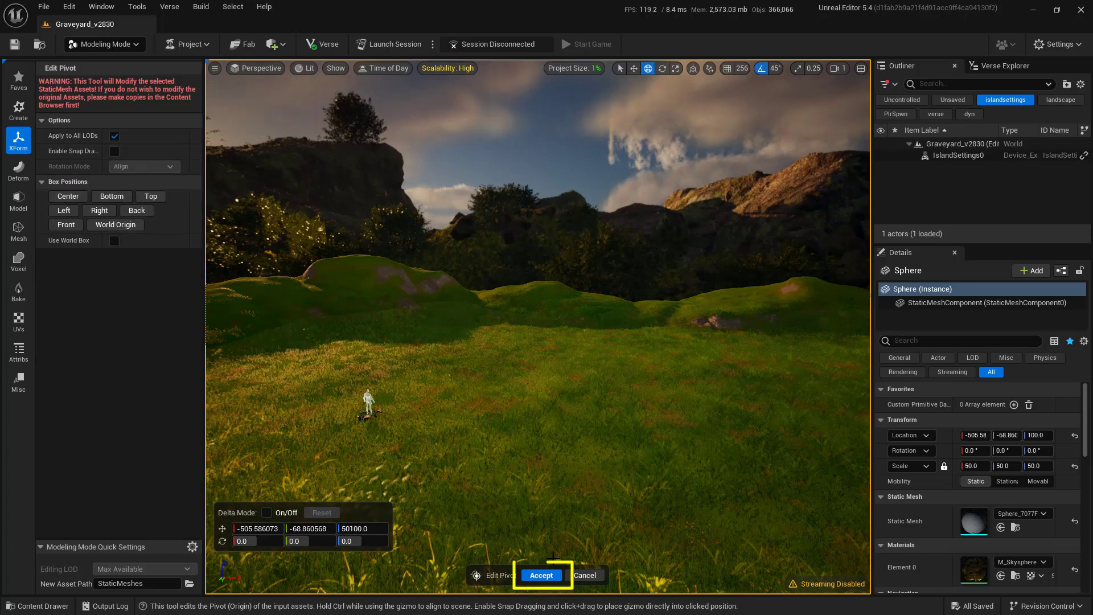
{"action": "left_click", "coordinate": [542, 575]}
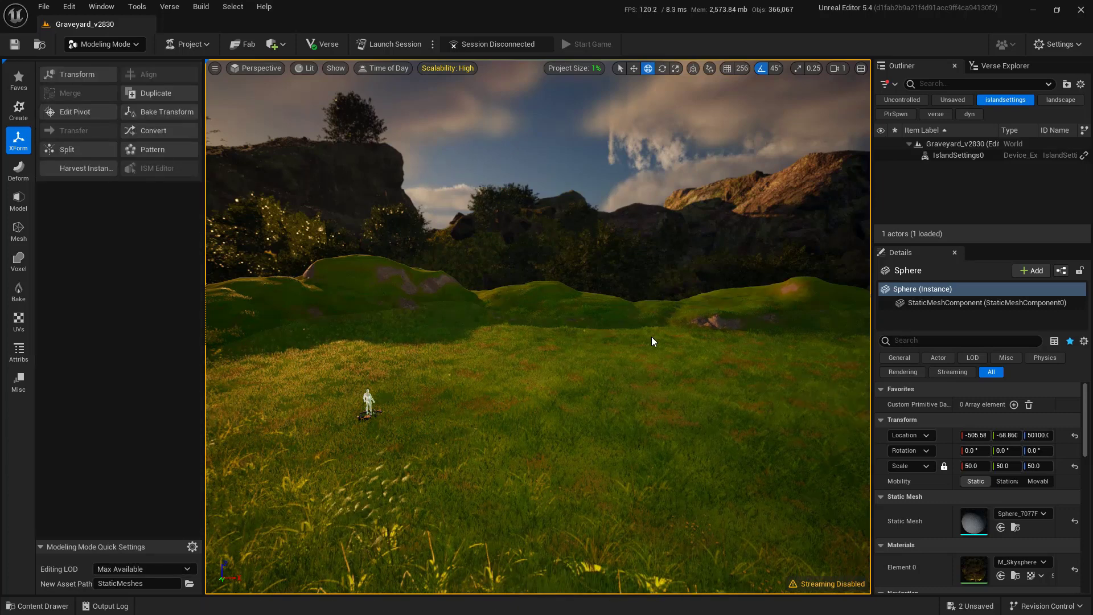
{"action": "mouse_move", "coordinate": [858, 442]}
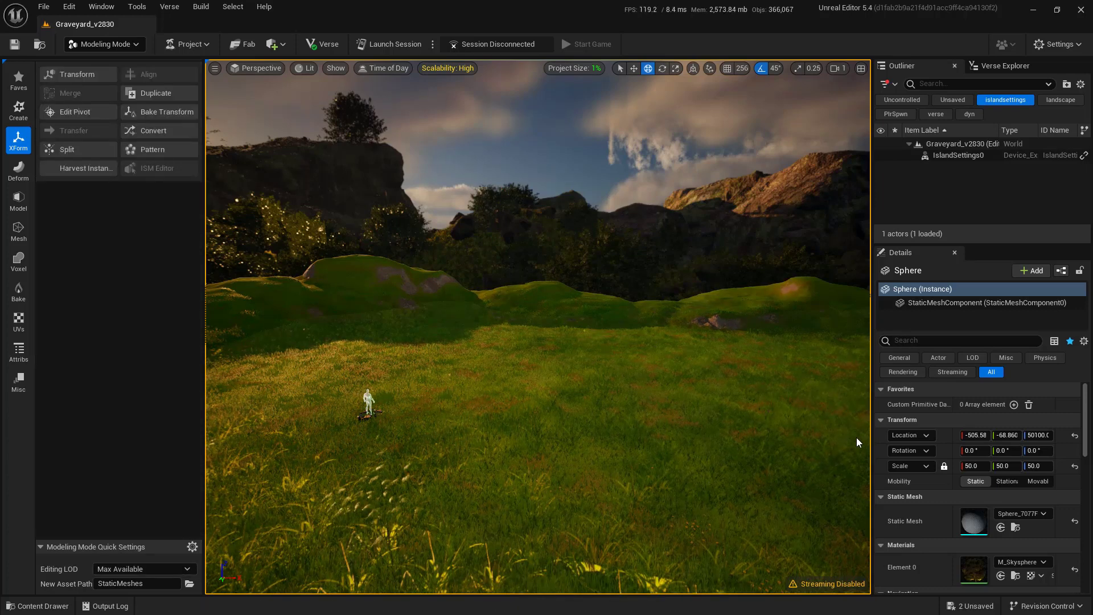